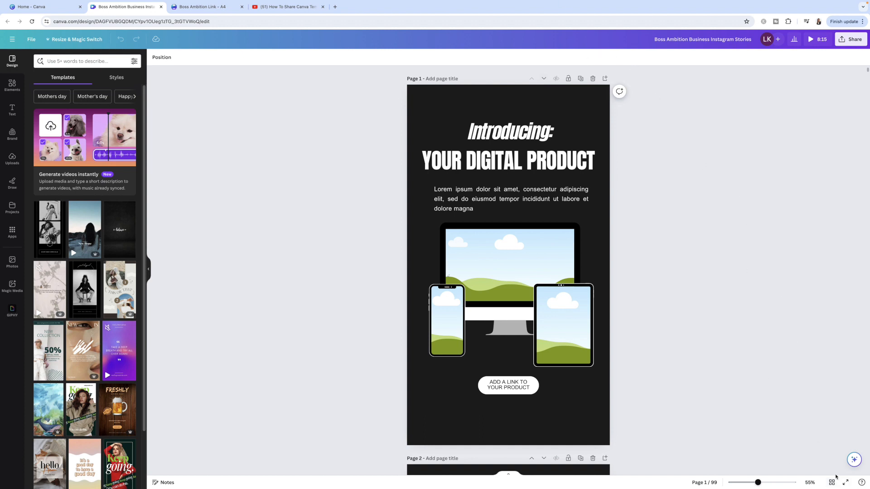
mouse_move(831, 483)
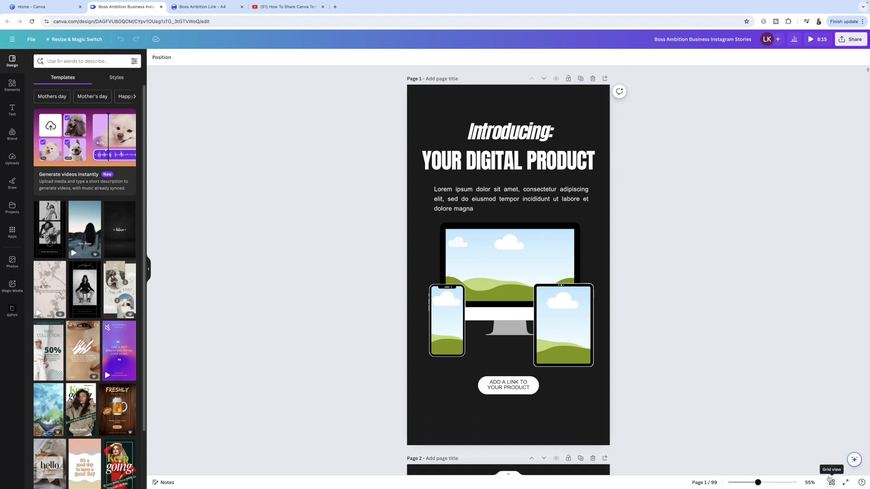
- Glance at all pages in grid view, then bring up Share for the Instagram Stories design
click(831, 482)
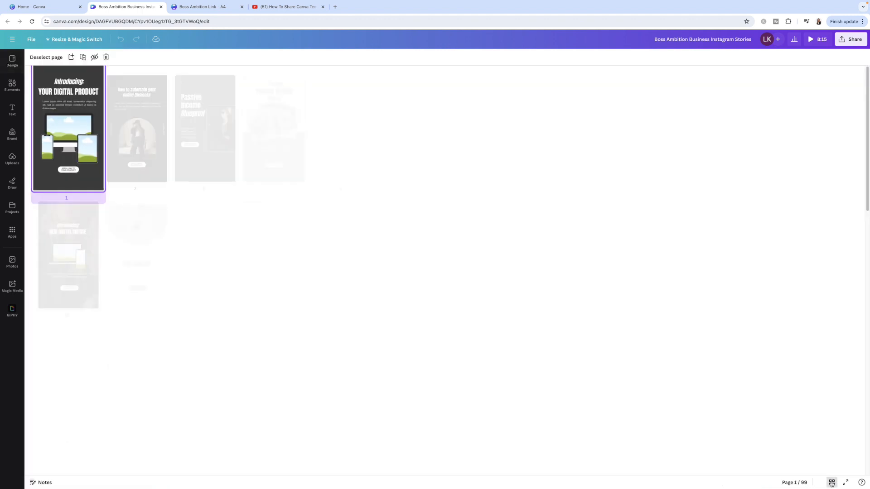
click(831, 482)
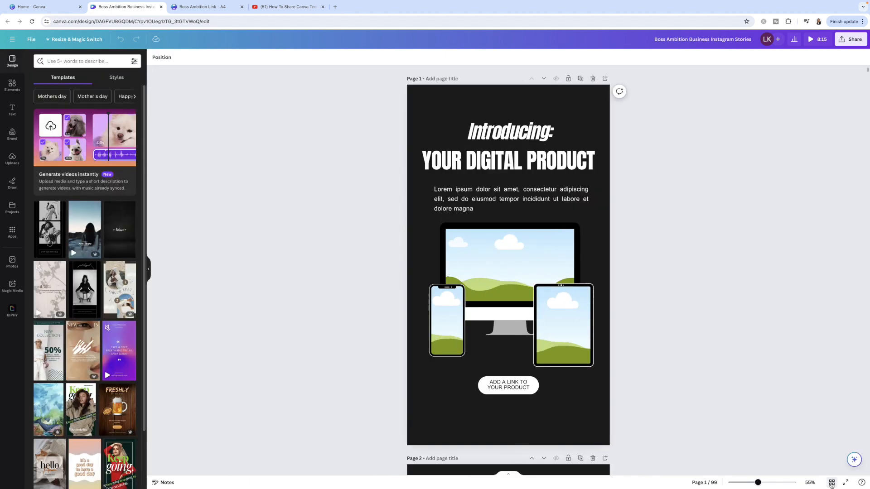
mouse_move(718, 276)
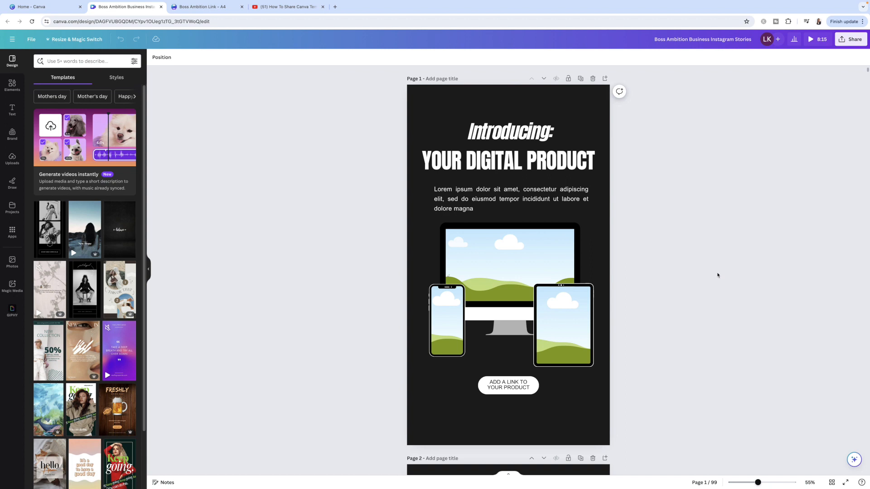
mouse_move(705, 280)
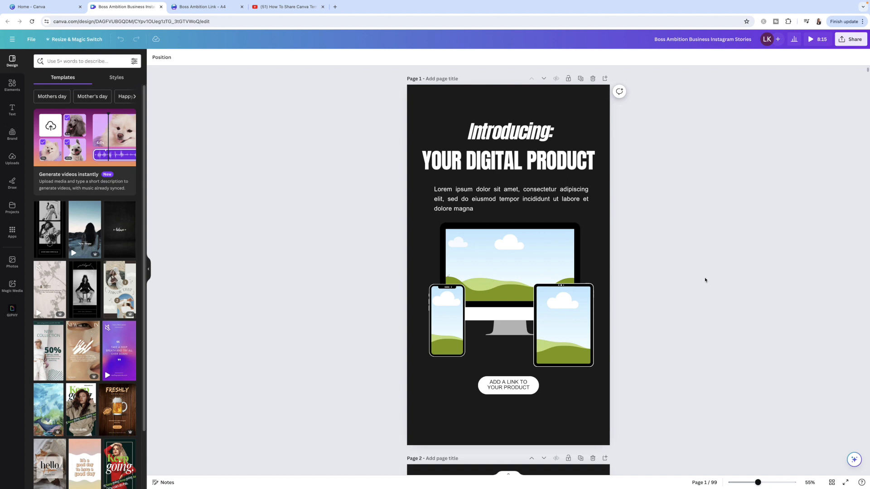
mouse_move(631, 356)
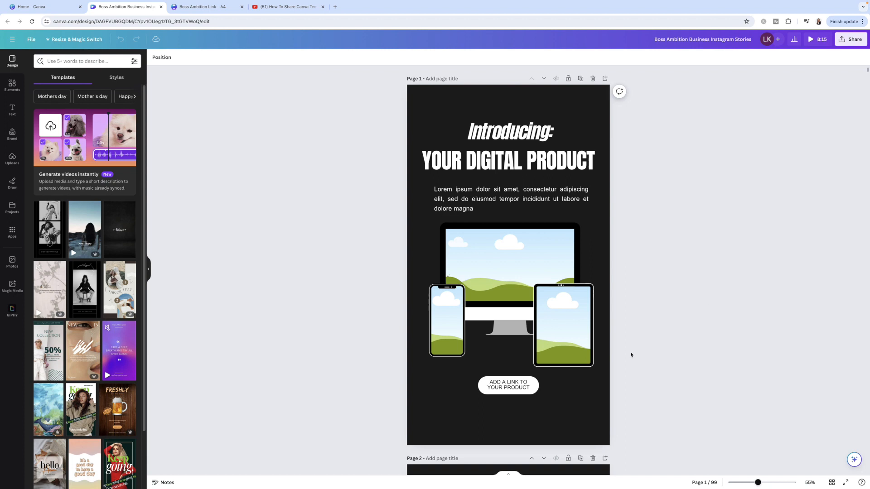
mouse_move(744, 346)
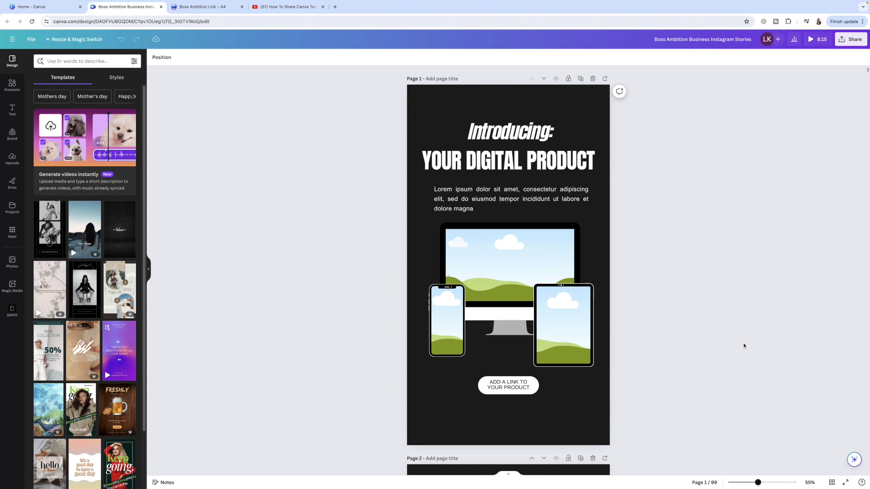
mouse_move(783, 165)
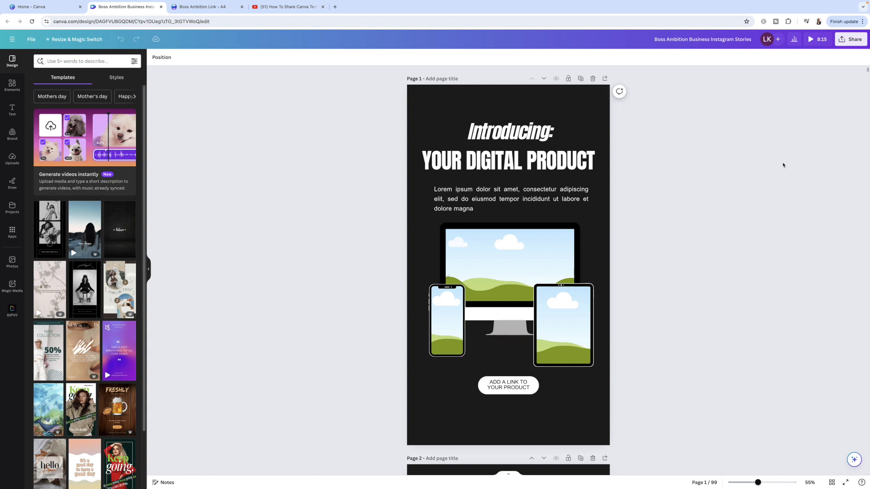
mouse_move(736, 186)
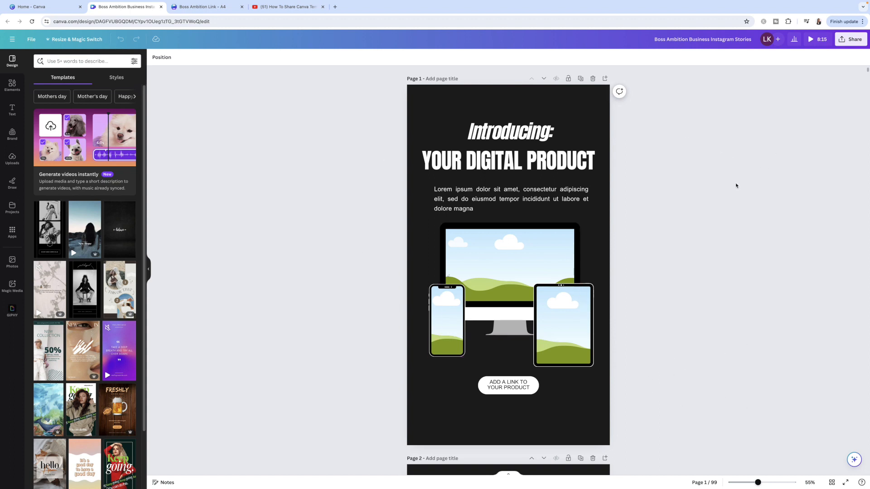
mouse_move(844, 65)
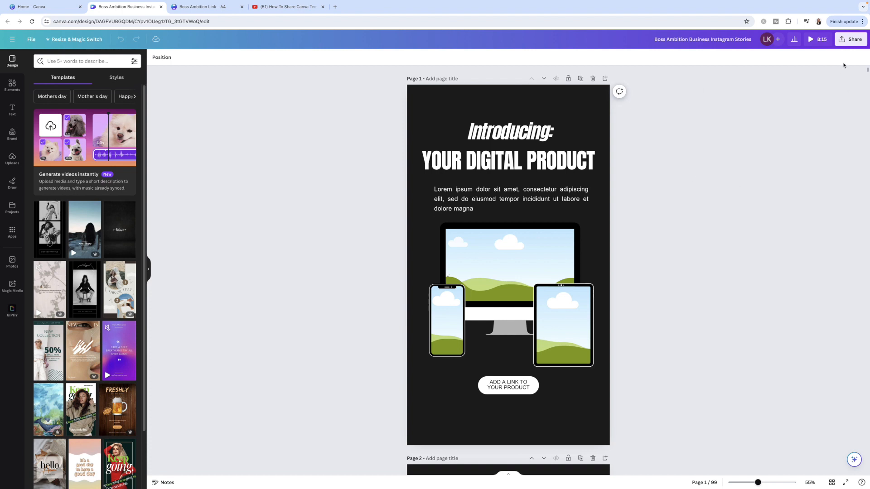
click(854, 39)
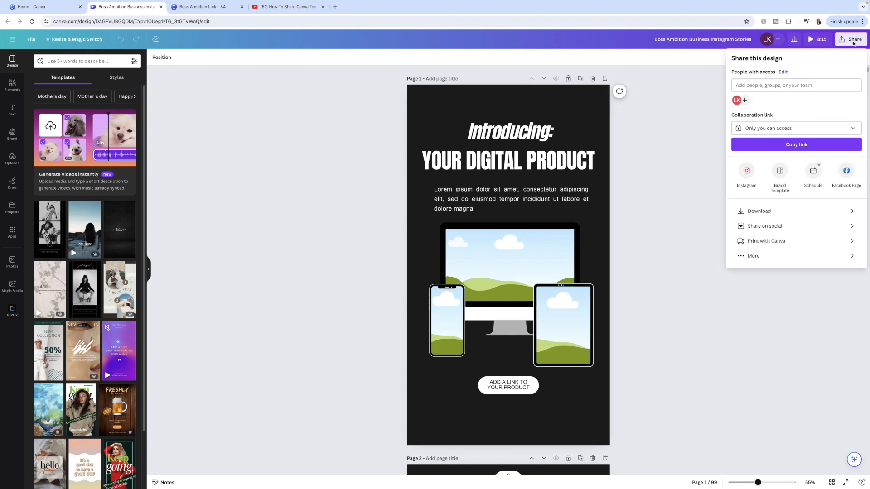
mouse_move(817, 71)
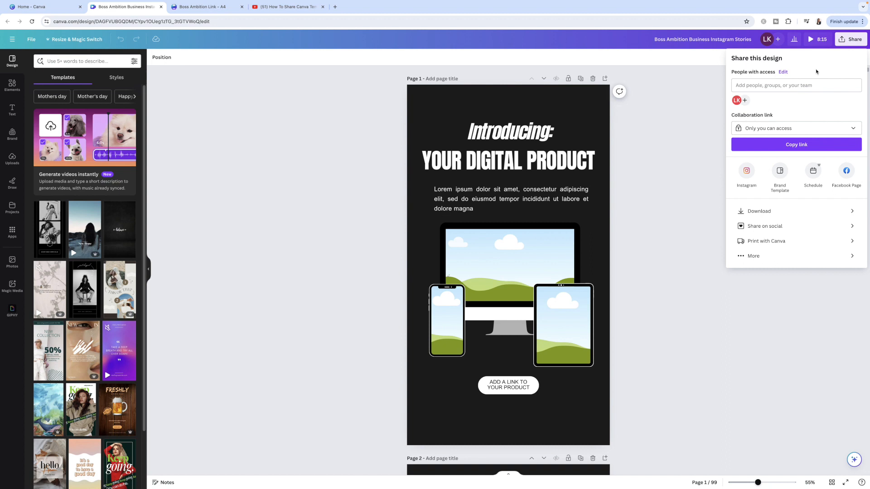
mouse_move(864, 149)
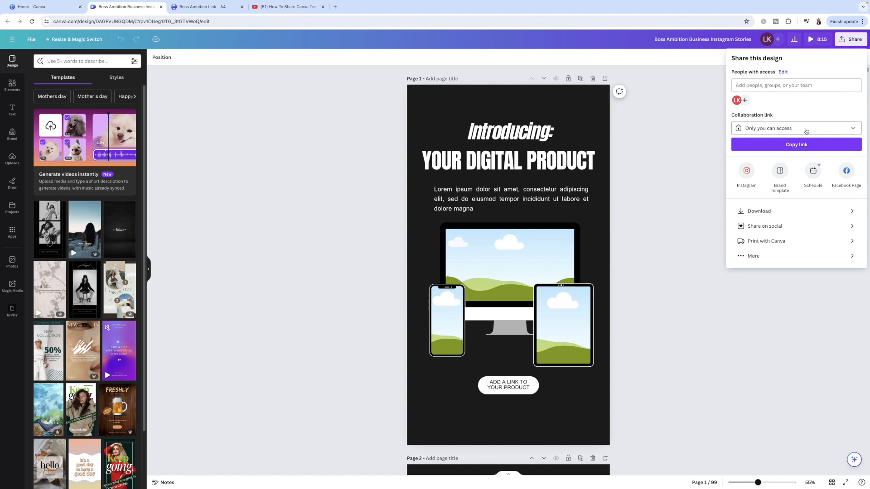
mouse_move(792, 157)
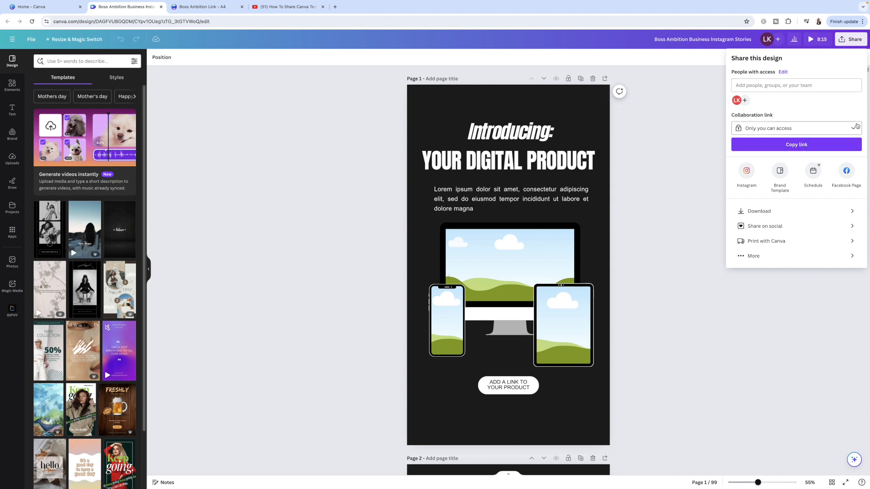
mouse_move(855, 111)
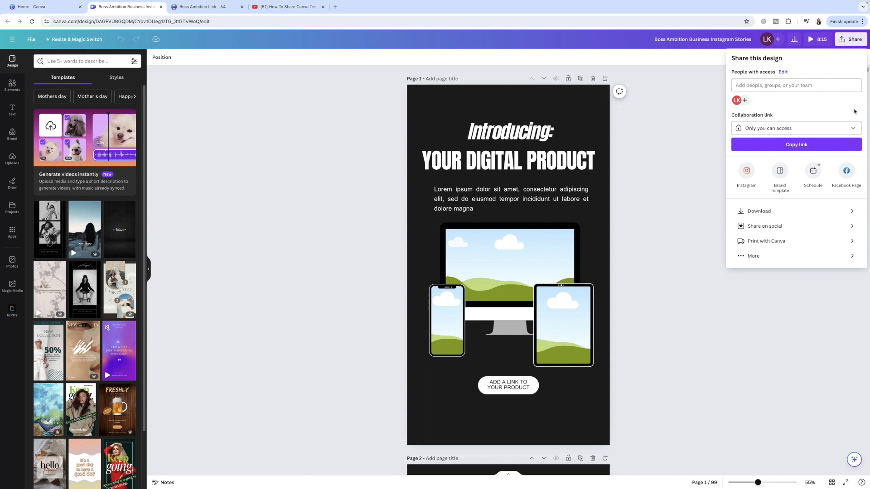
mouse_move(643, 202)
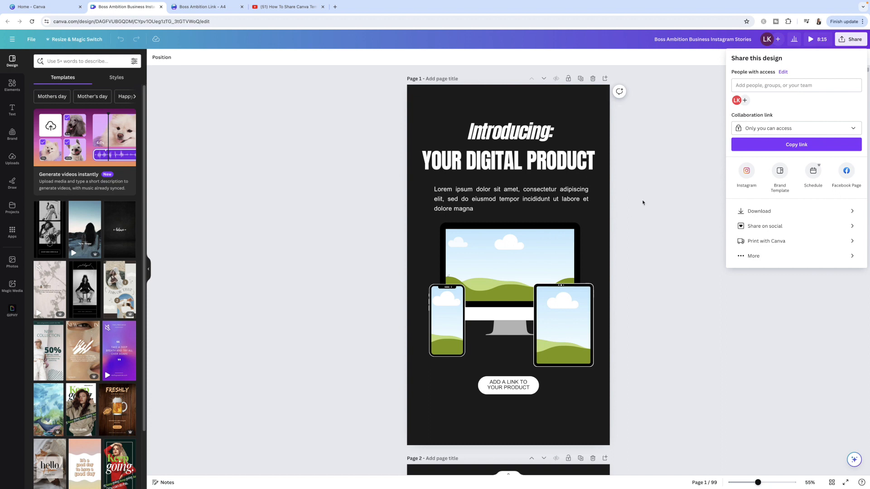
mouse_move(699, 186)
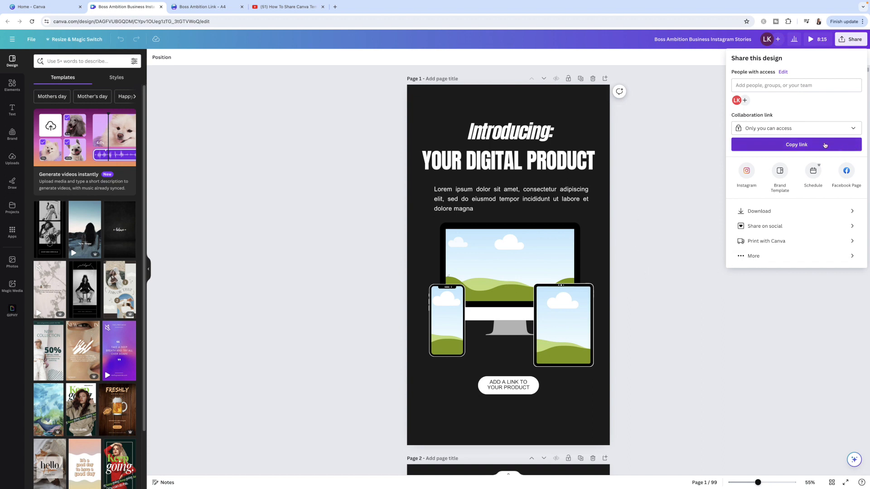
mouse_move(690, 195)
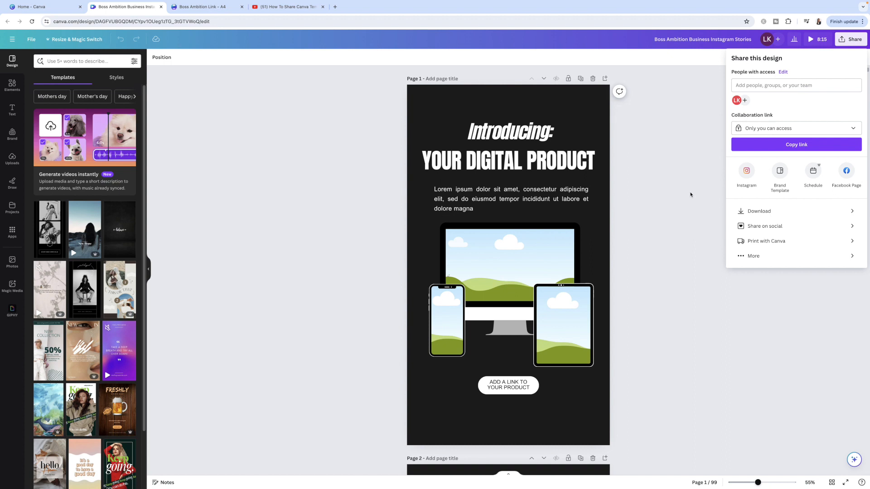
mouse_move(721, 177)
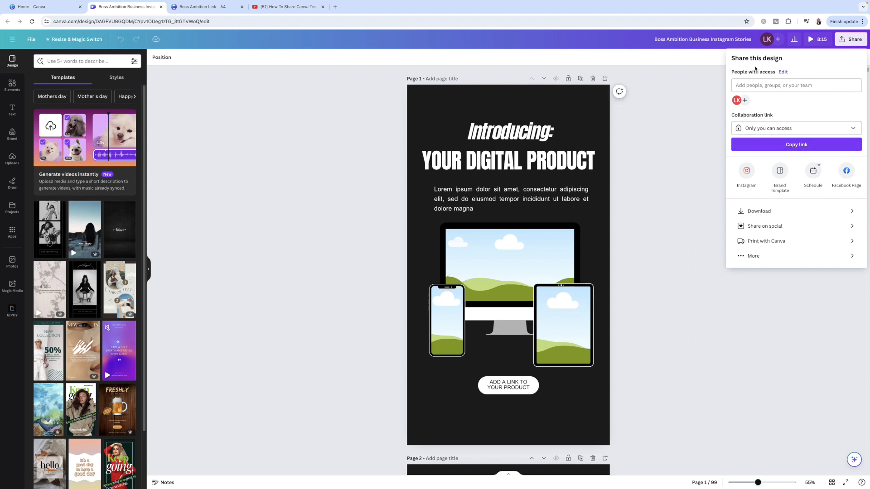
mouse_move(707, 131)
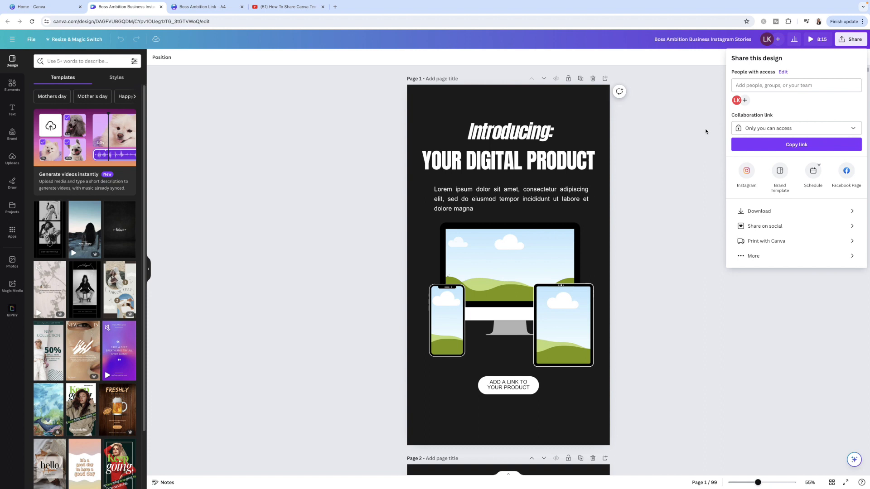
mouse_move(794, 177)
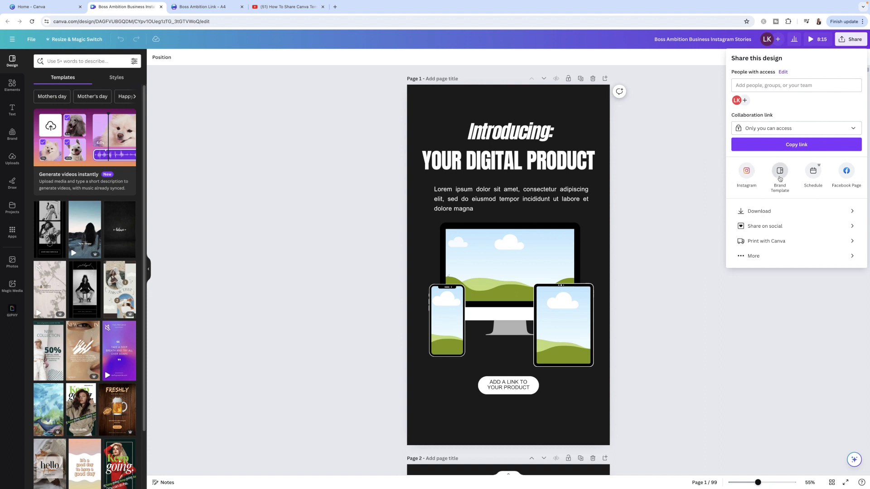
mouse_move(728, 184)
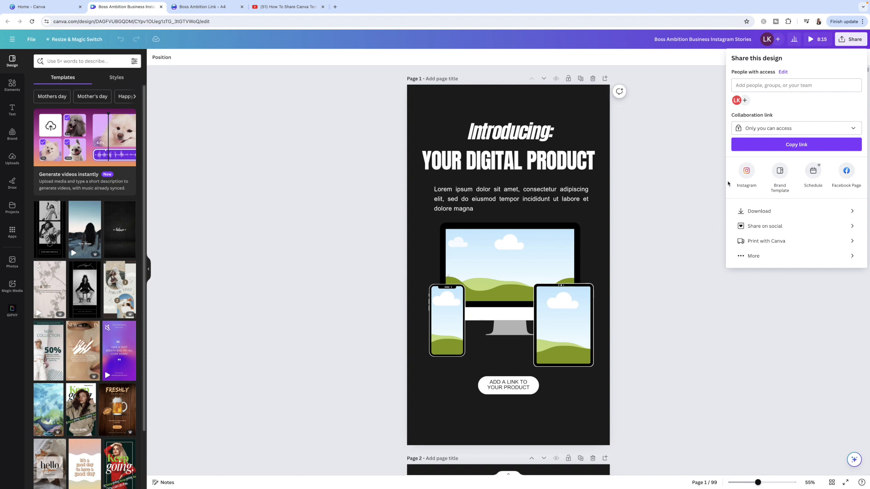
mouse_move(866, 174)
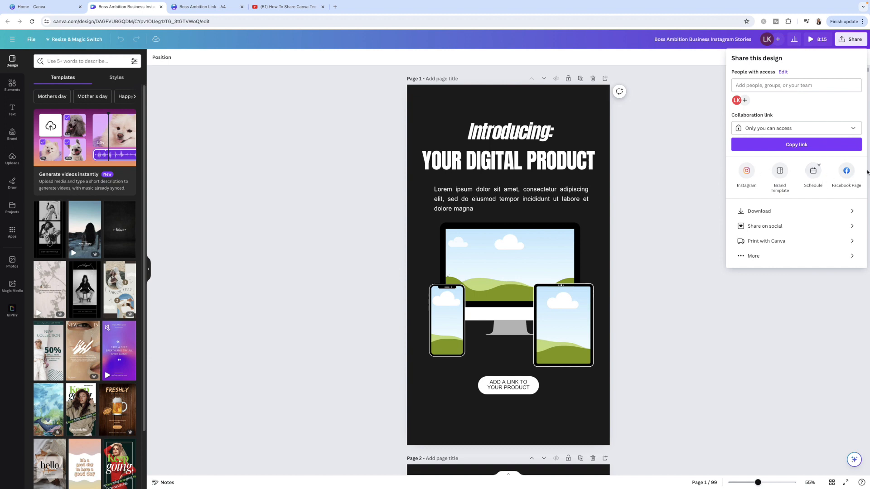
mouse_move(733, 185)
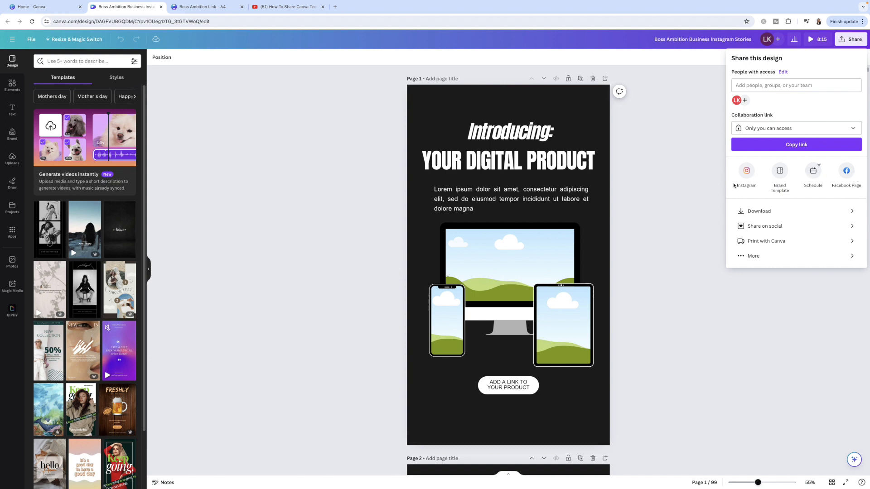
mouse_move(847, 170)
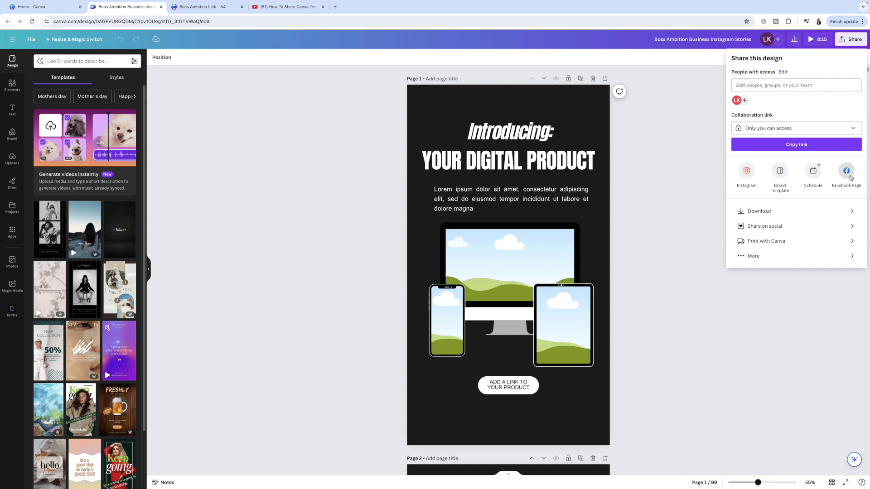
mouse_move(765, 179)
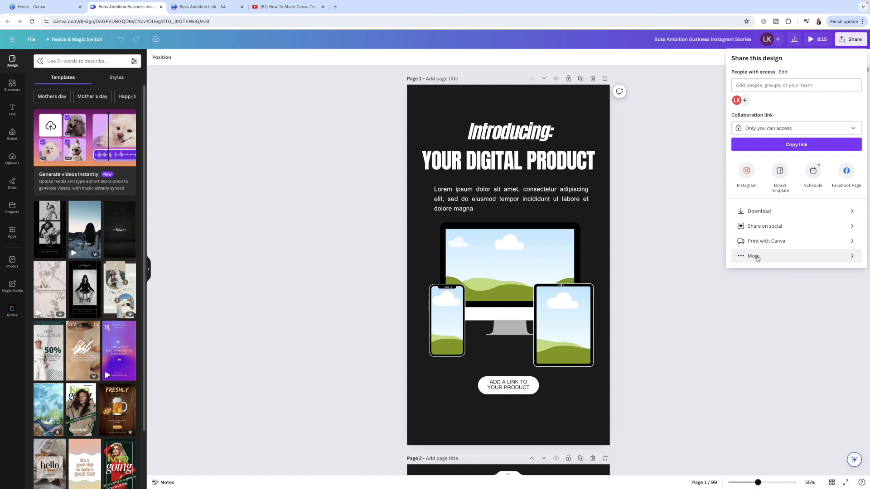
- From the full sharing options, choose Template link and create one for the design
click(753, 256)
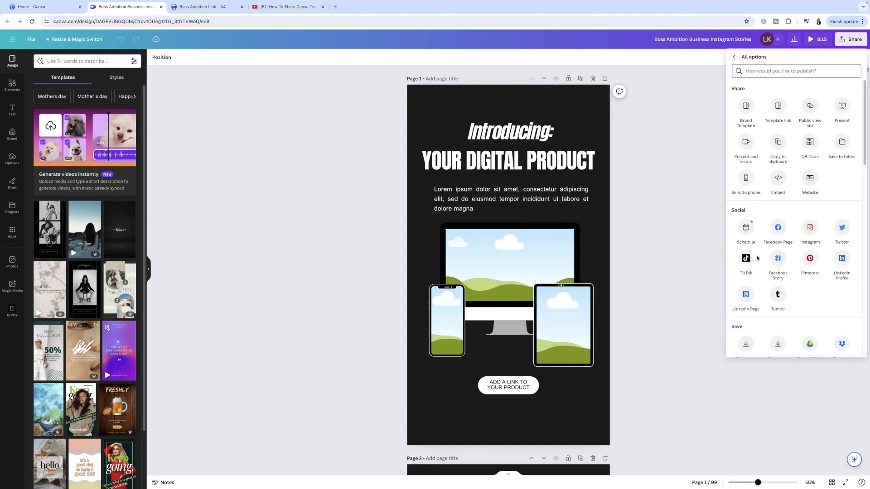
mouse_move(767, 172)
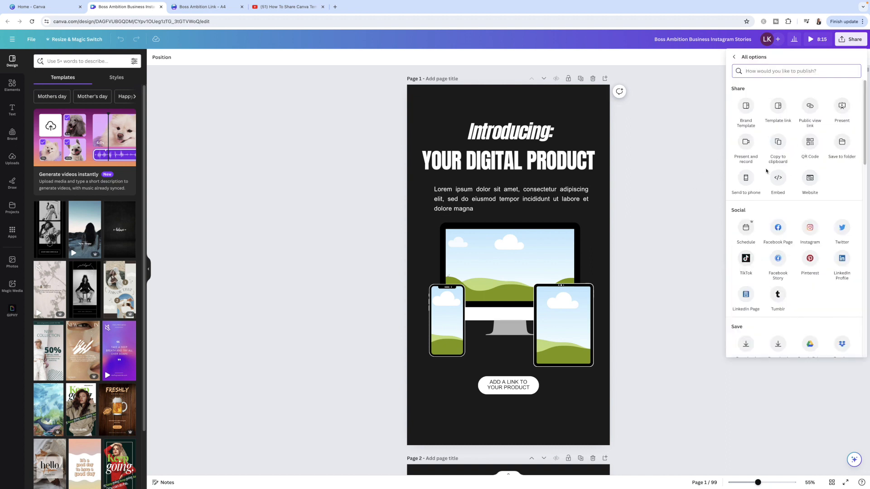
mouse_move(778, 106)
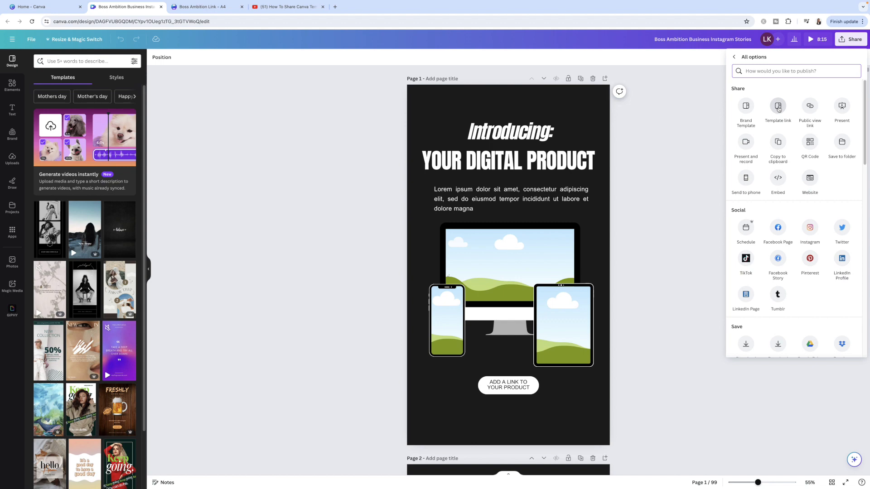
click(778, 110)
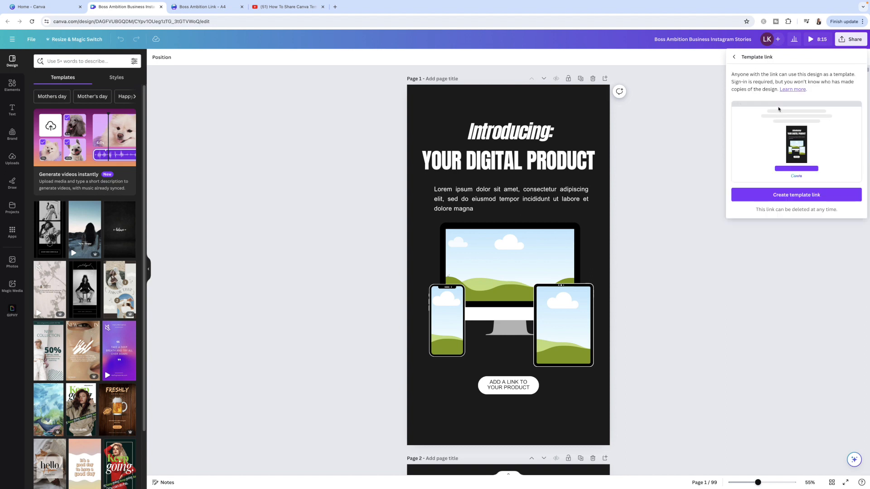
mouse_move(730, 103)
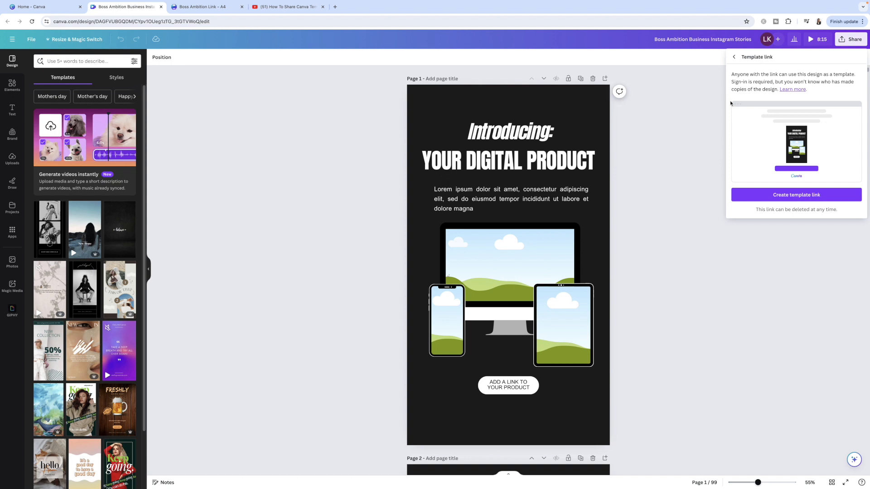
mouse_move(763, 143)
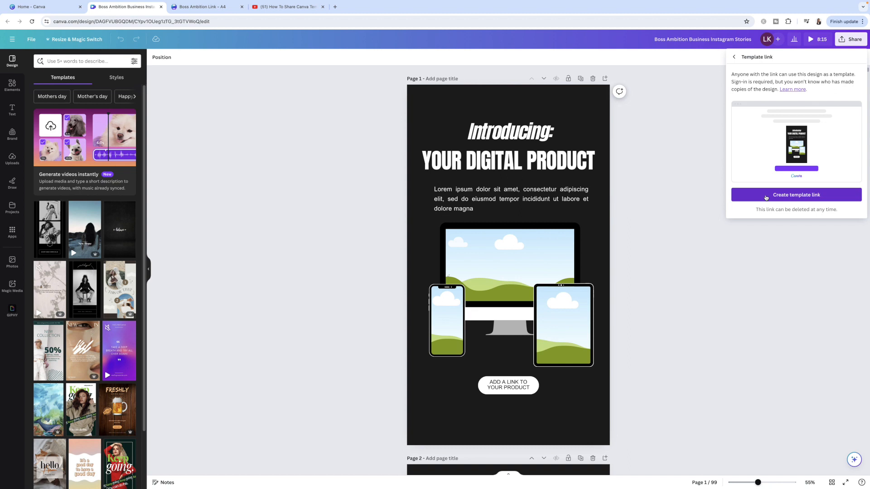
click(796, 195)
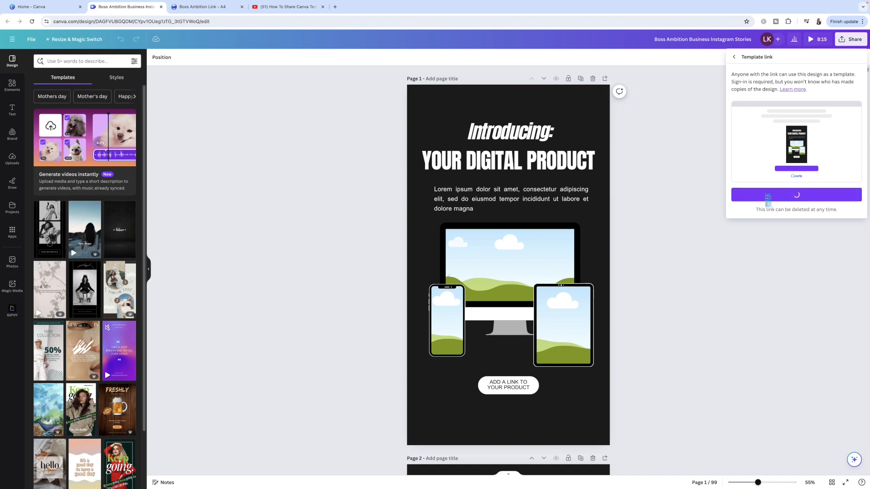
- Copy the generated template link and switch to the Boss Ambition Link letter design
click(796, 195)
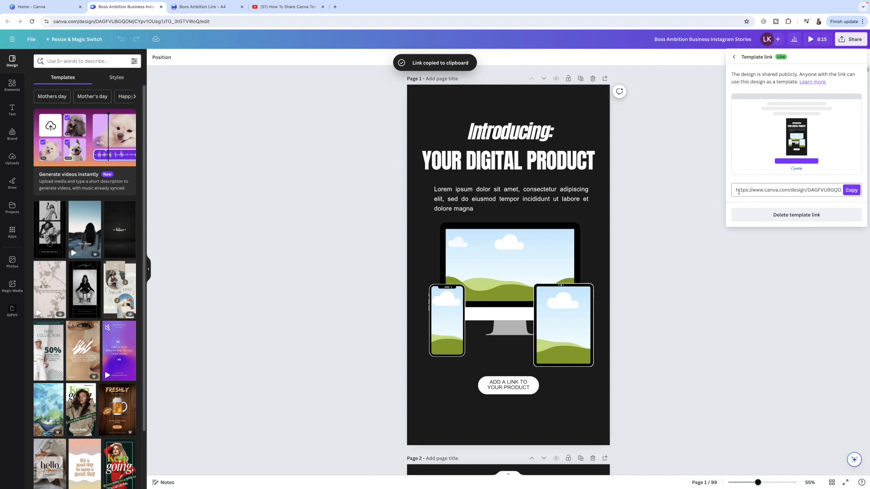
click(852, 189)
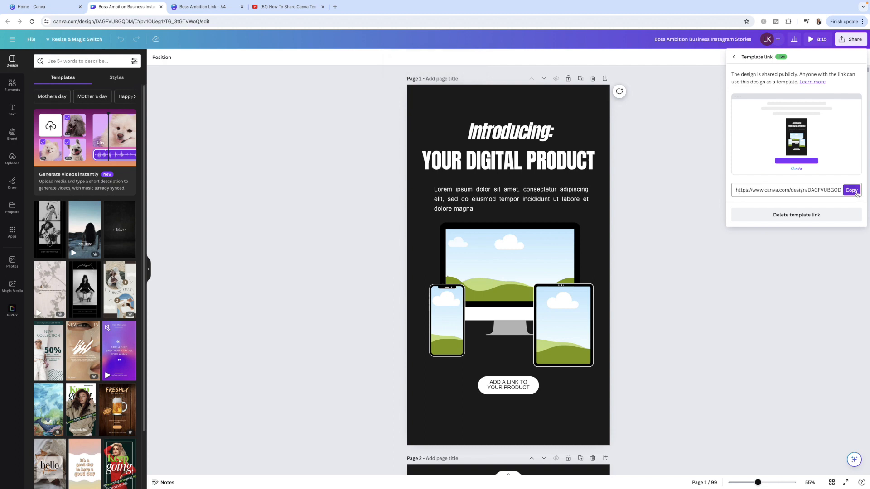
click(851, 189)
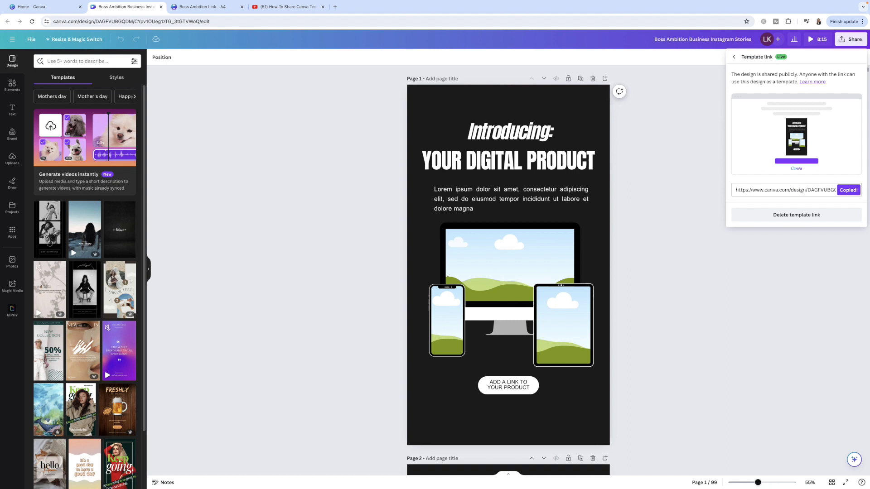
mouse_move(310, 82)
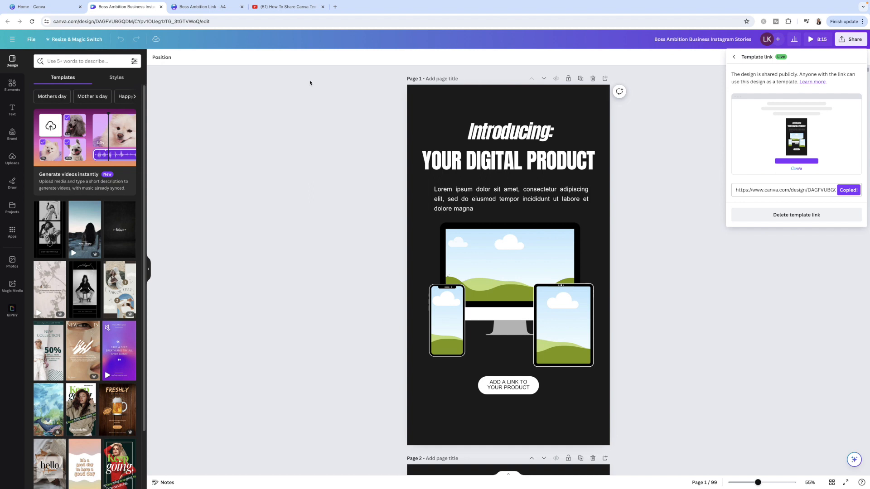
mouse_move(295, 75)
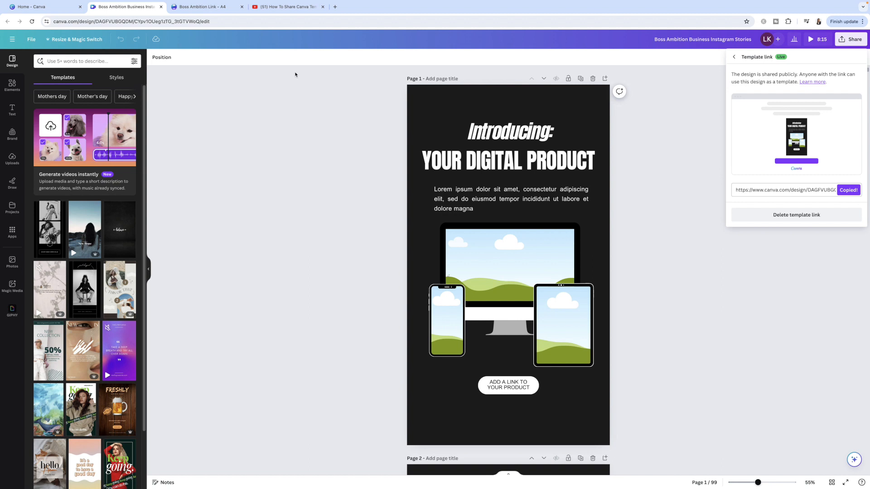
mouse_move(223, 54)
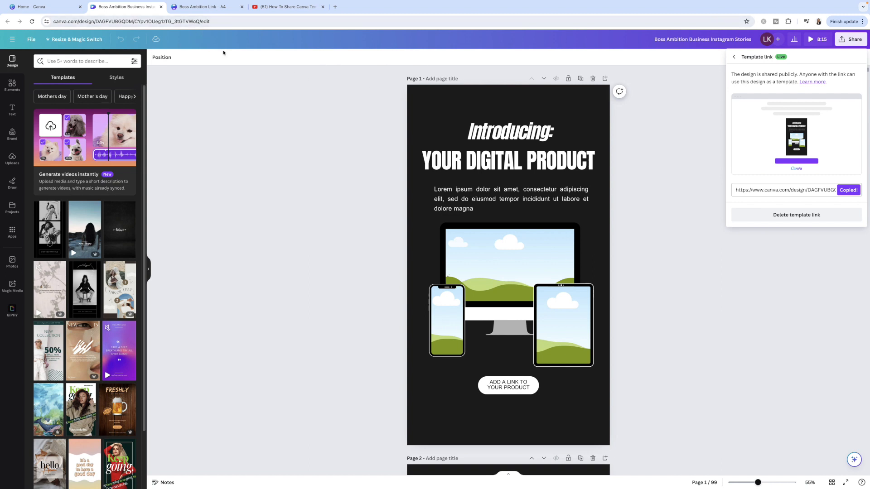
click(205, 7)
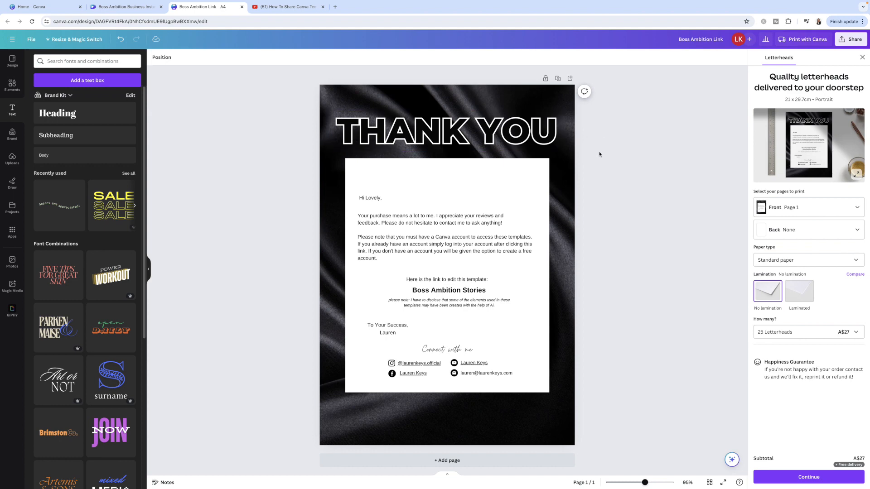
mouse_move(668, 143)
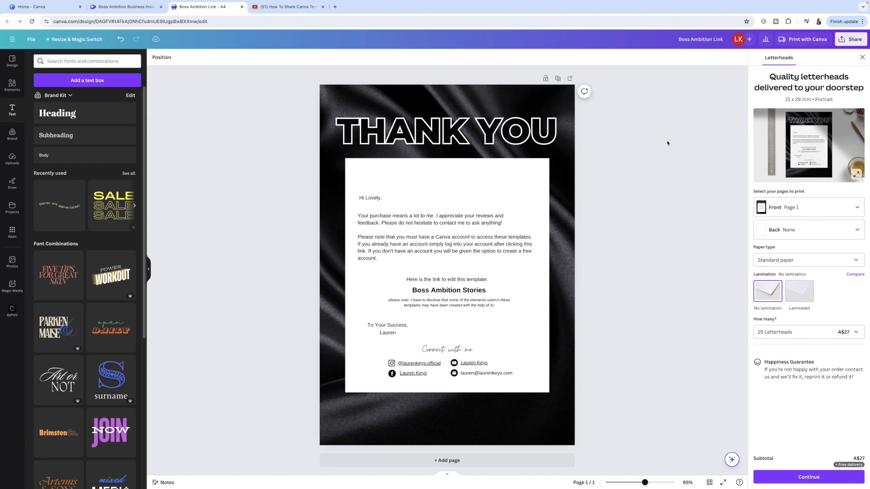
- Link the 'Boss Ambition Stories' text to the pasted template URL after dismissing the print offer
click(862, 56)
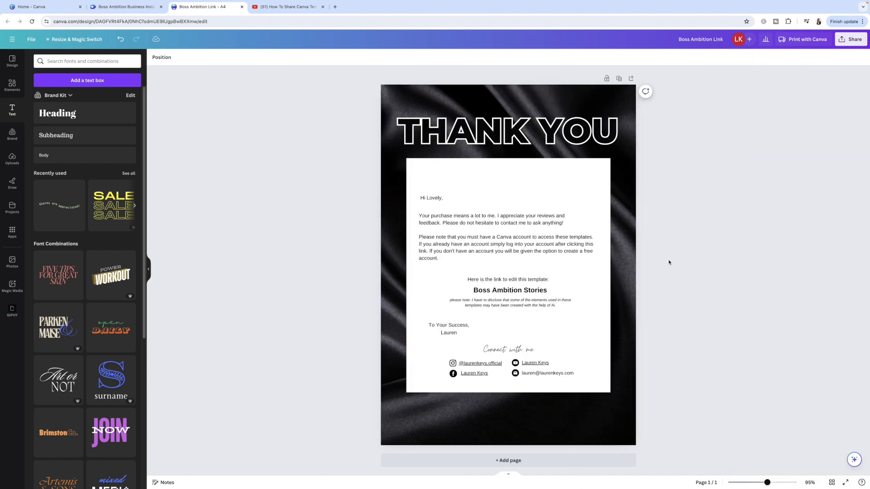
click(510, 290)
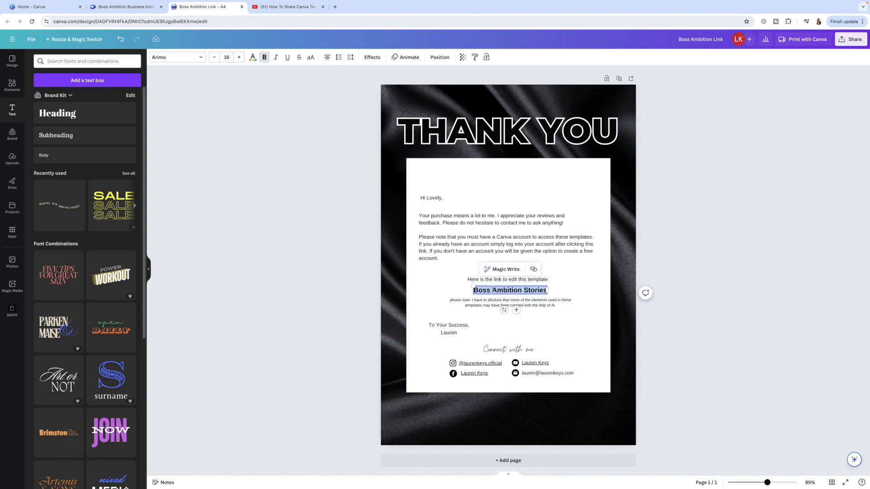
mouse_move(533, 269)
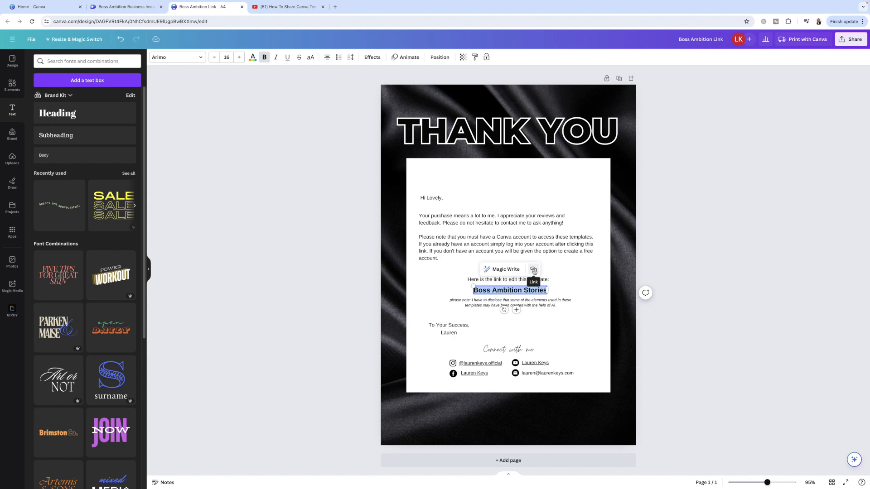
click(532, 269)
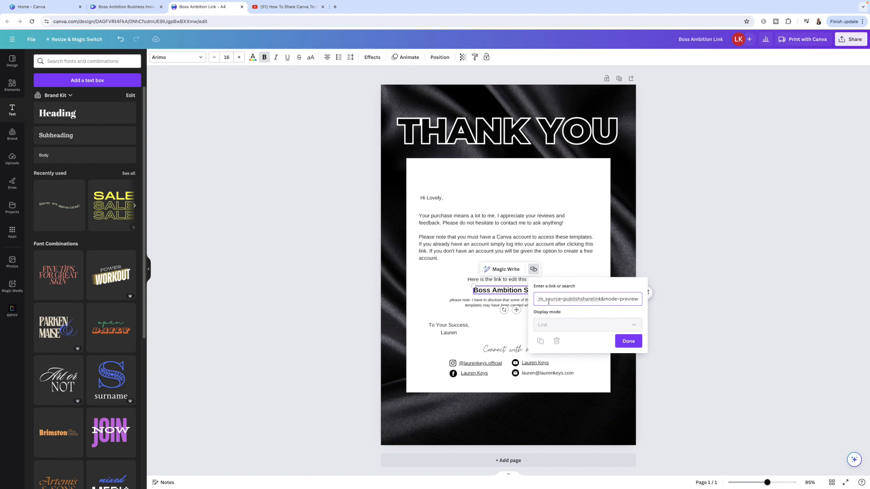
click(627, 342)
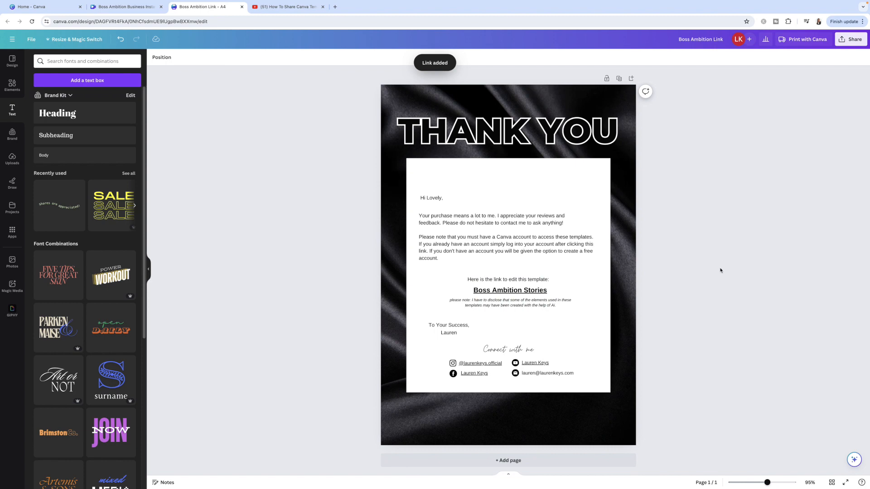
mouse_move(640, 347)
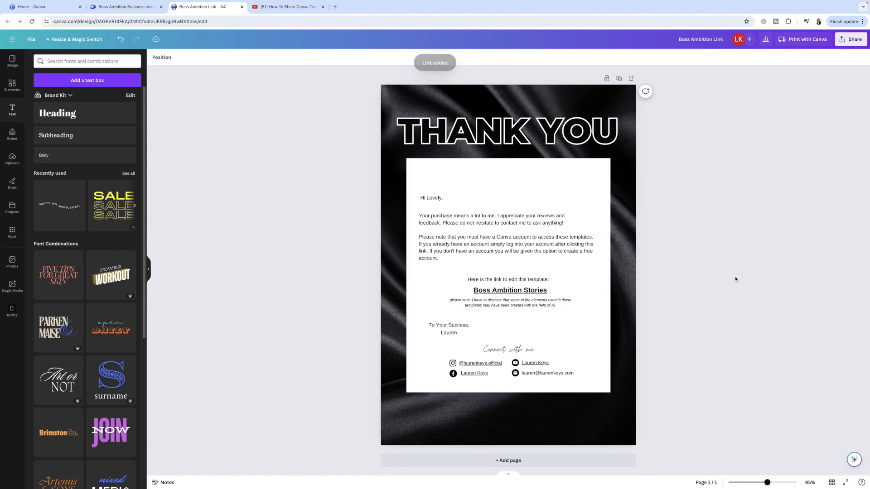
click(509, 290)
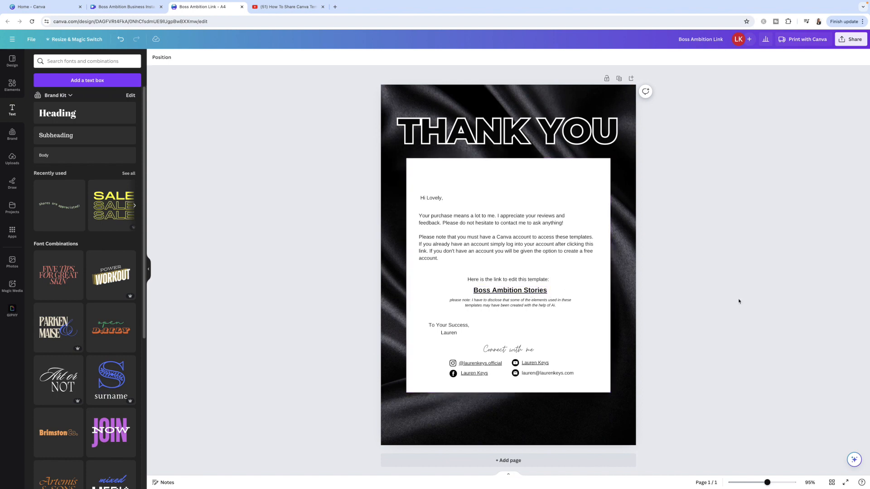
mouse_move(651, 227)
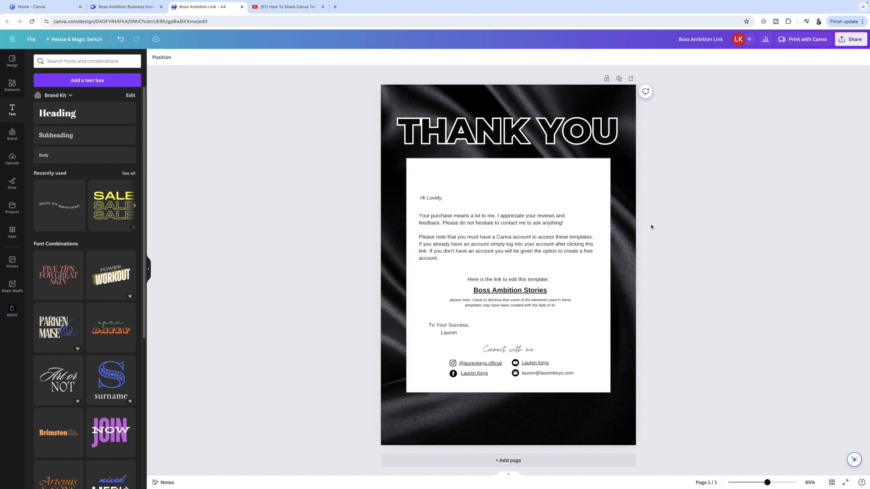
click(854, 39)
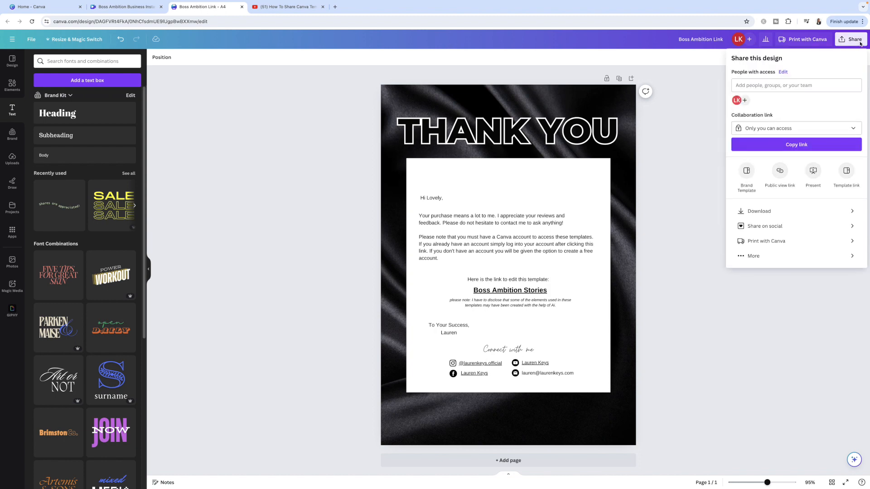
mouse_move(758, 211)
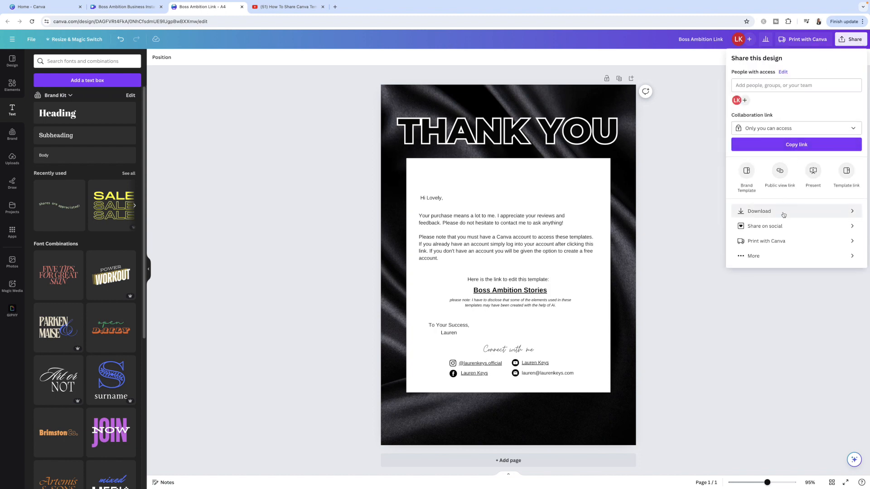
click(759, 211)
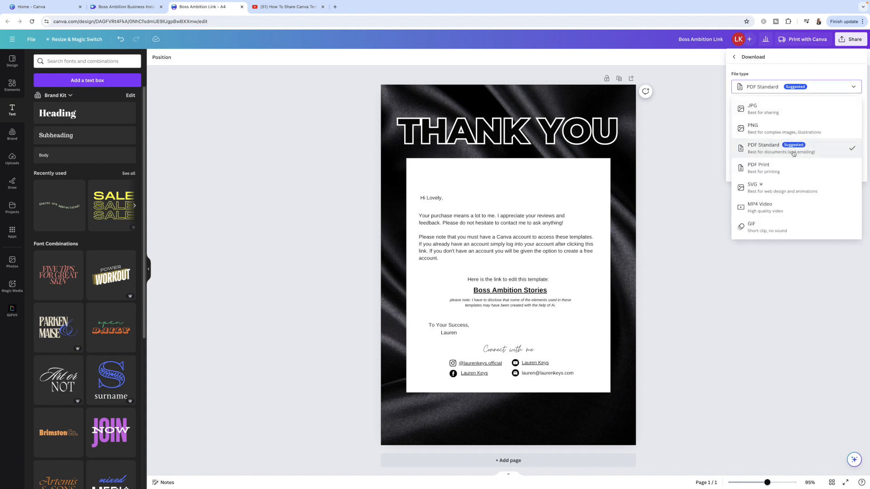
mouse_move(824, 156)
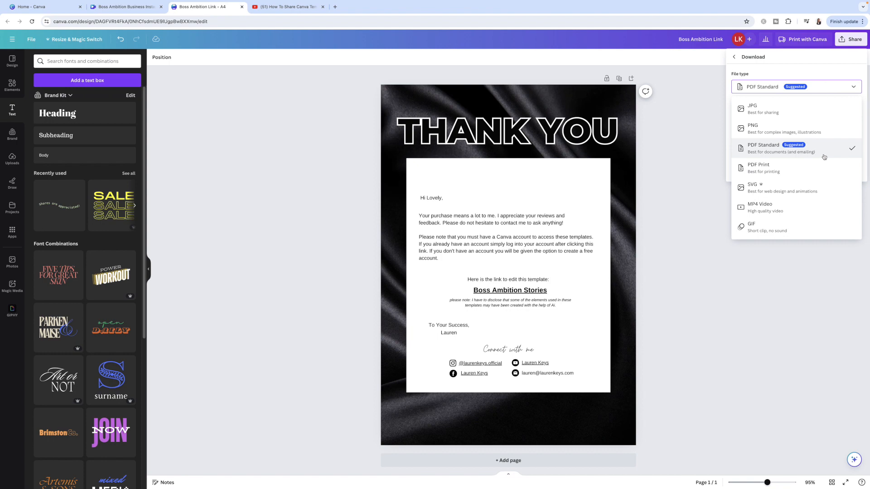
mouse_move(768, 107)
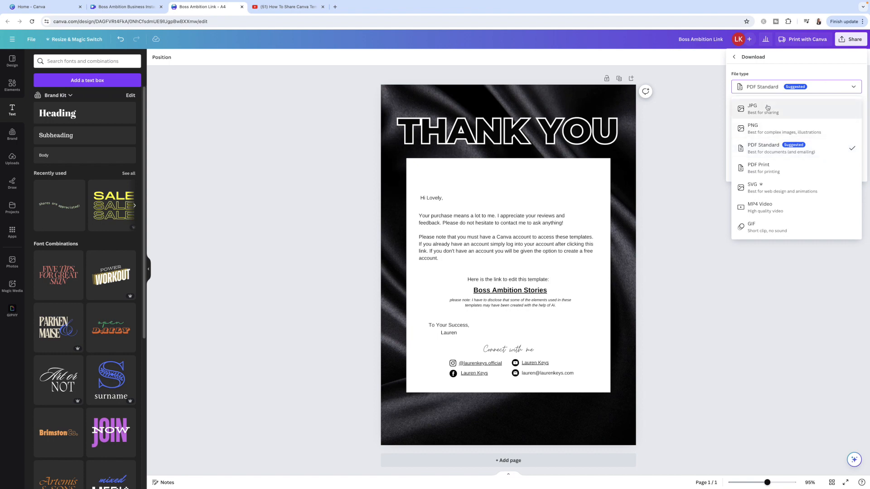
mouse_move(767, 128)
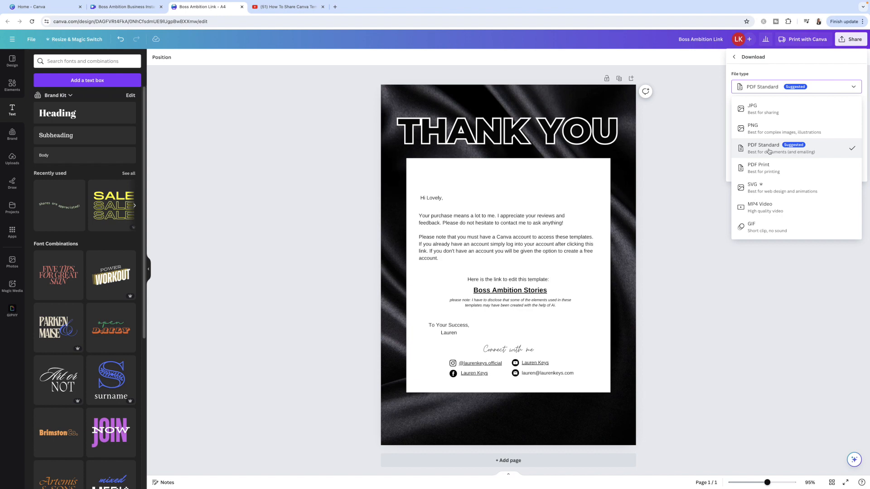
click(763, 148)
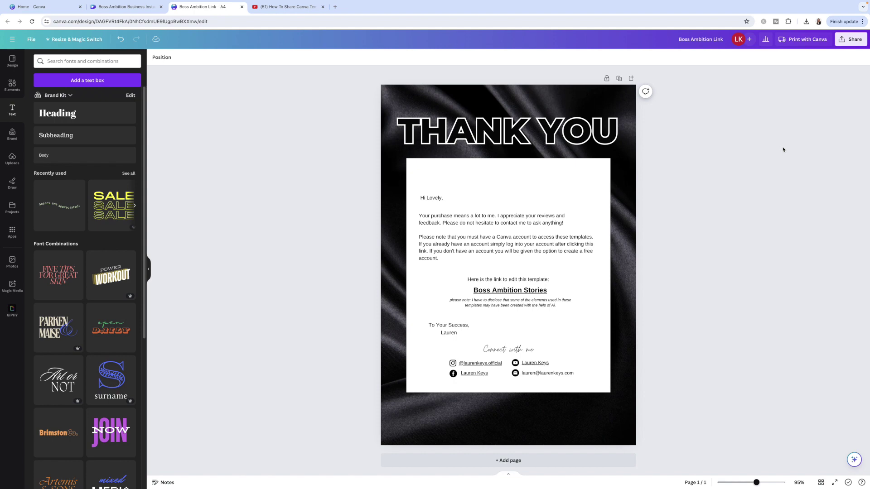
- Download the Thank You letter via Share as a PDF Standard file to Downloads
click(854, 39)
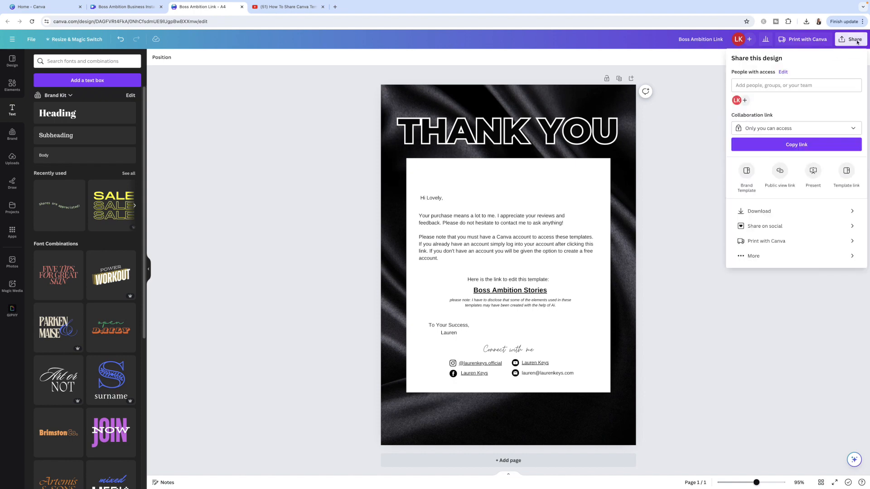
click(758, 211)
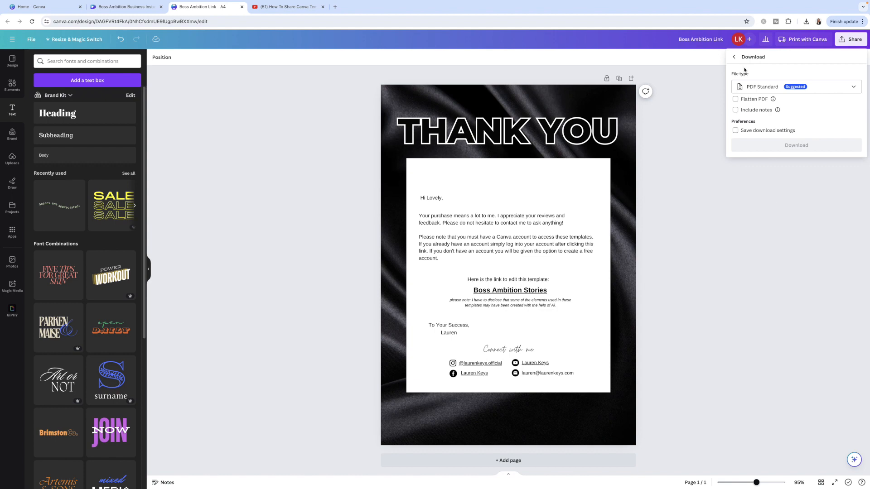
click(796, 145)
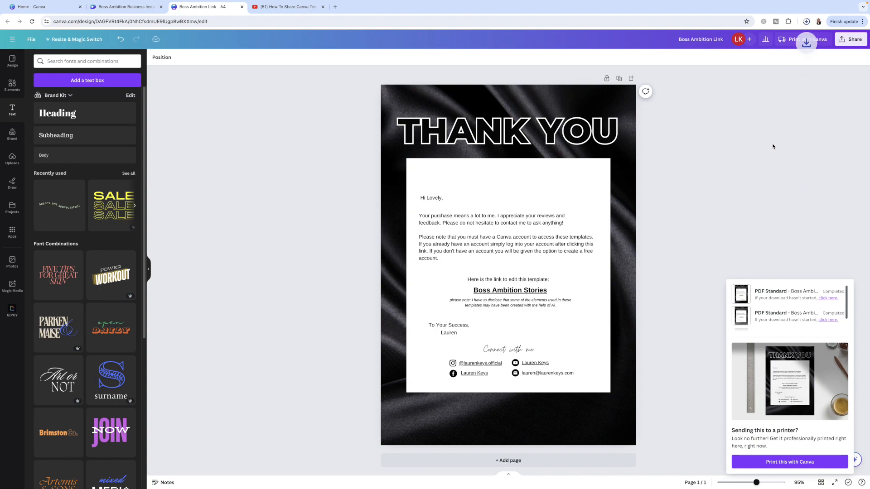
click(805, 21)
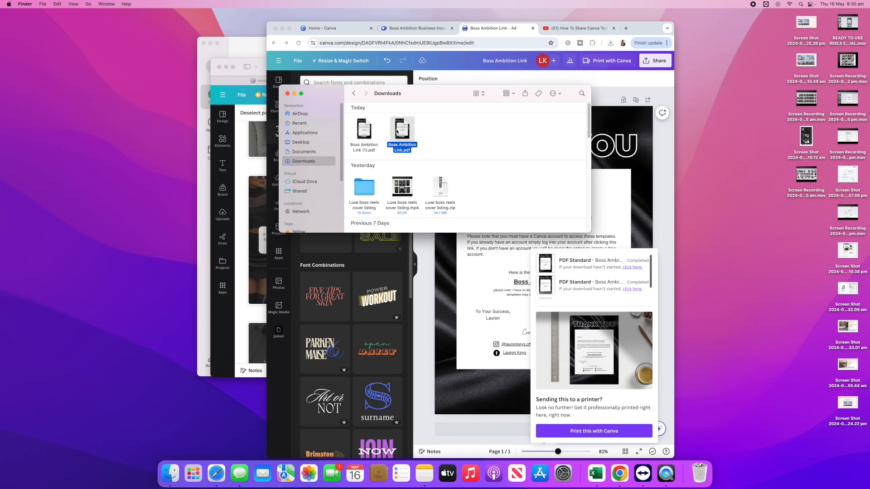
- View Boss Ambition Link.pdf from Downloads in Preview
double_click(402, 129)
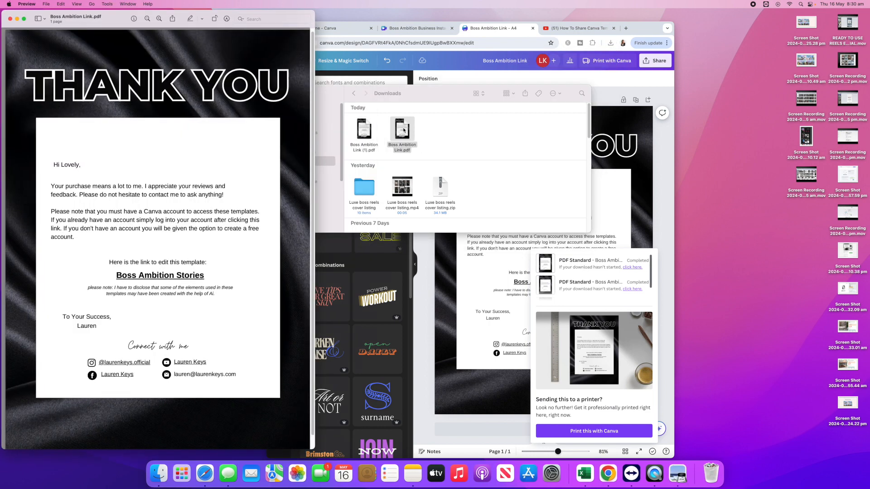
mouse_move(373, 121)
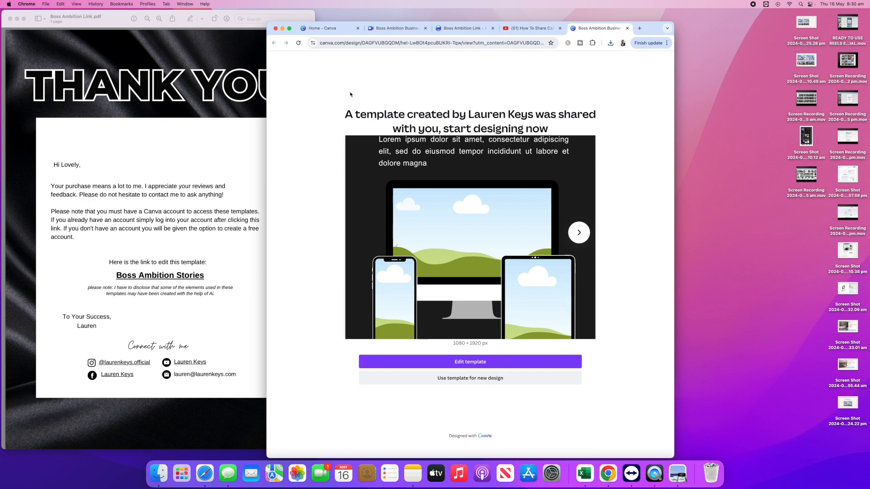
mouse_move(392, 87)
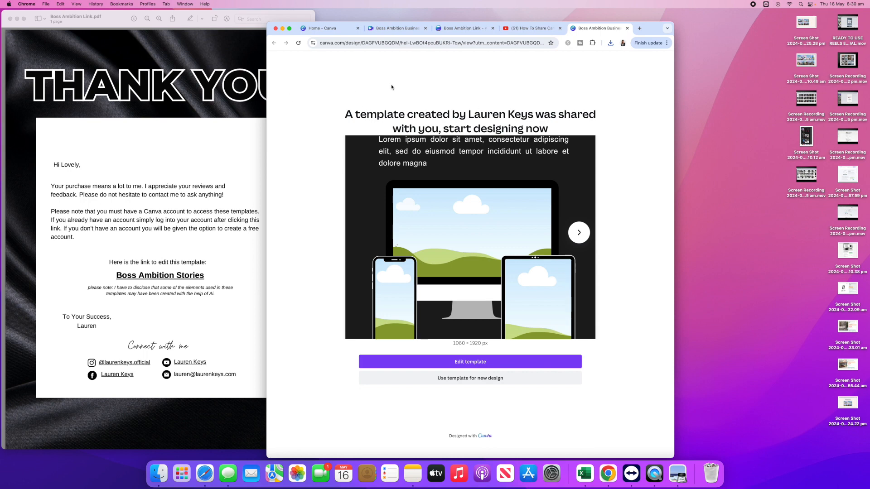
mouse_move(446, 129)
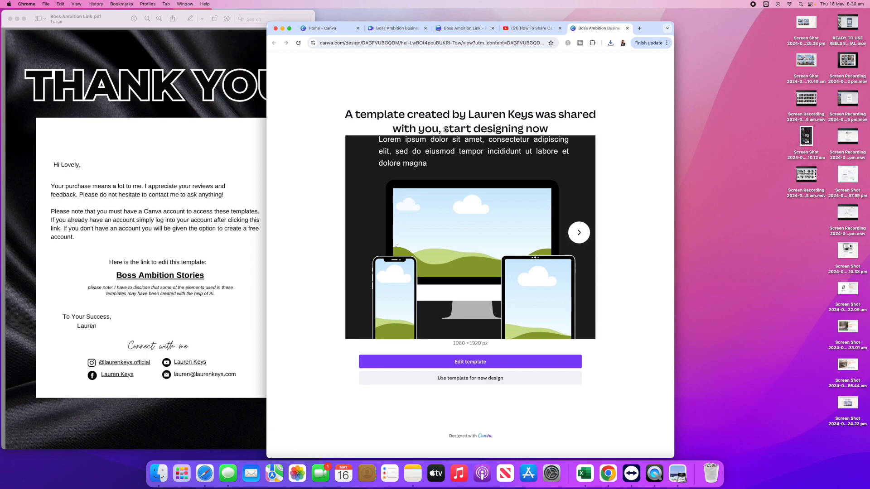
mouse_move(414, 180)
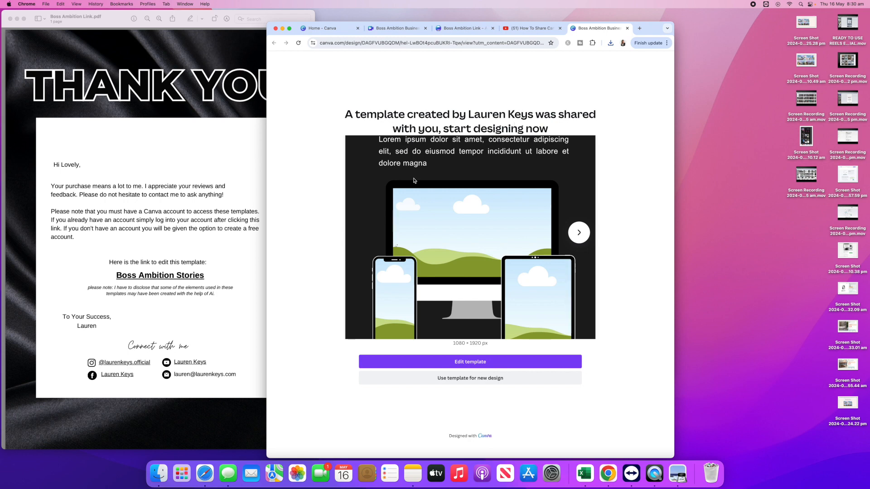
mouse_move(484, 172)
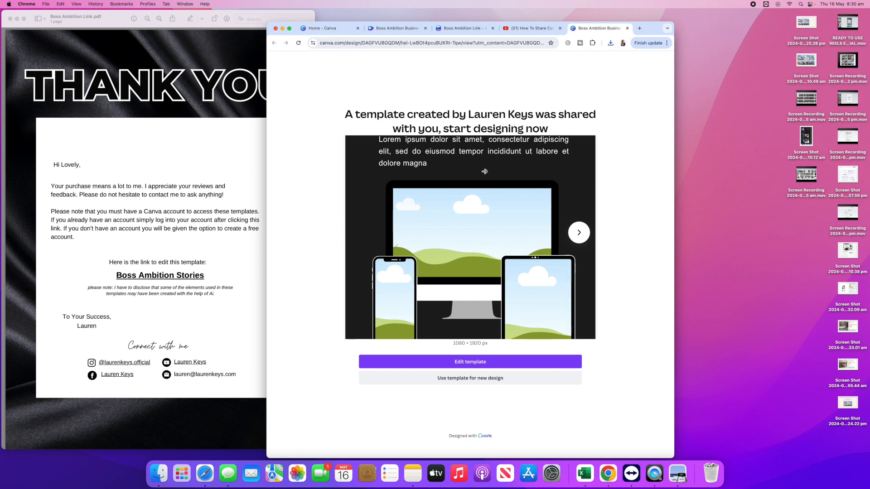
mouse_move(470, 378)
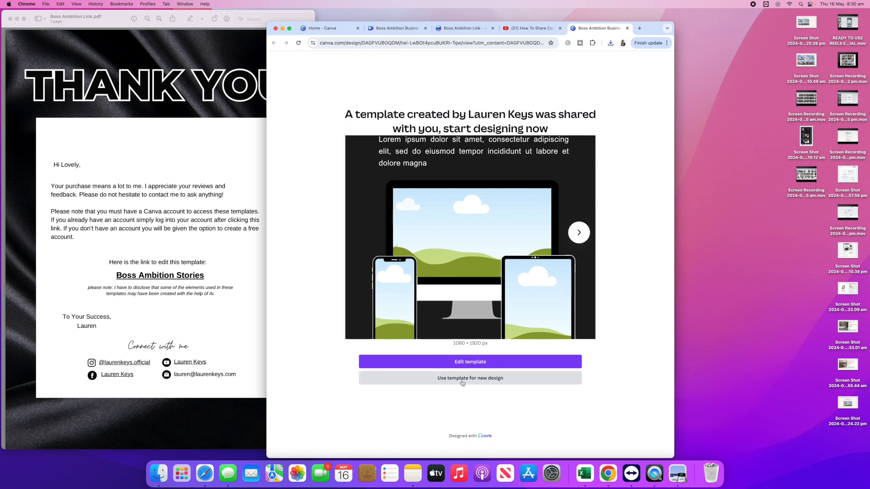
mouse_move(418, 385)
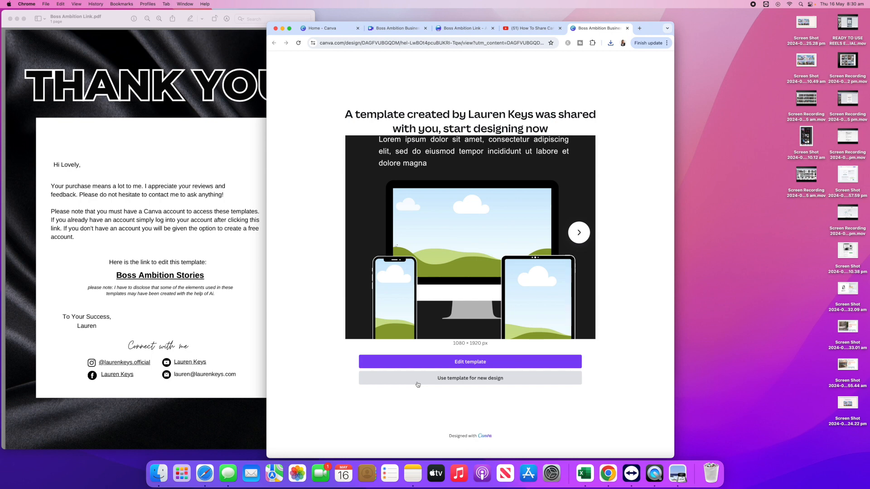
mouse_move(449, 384)
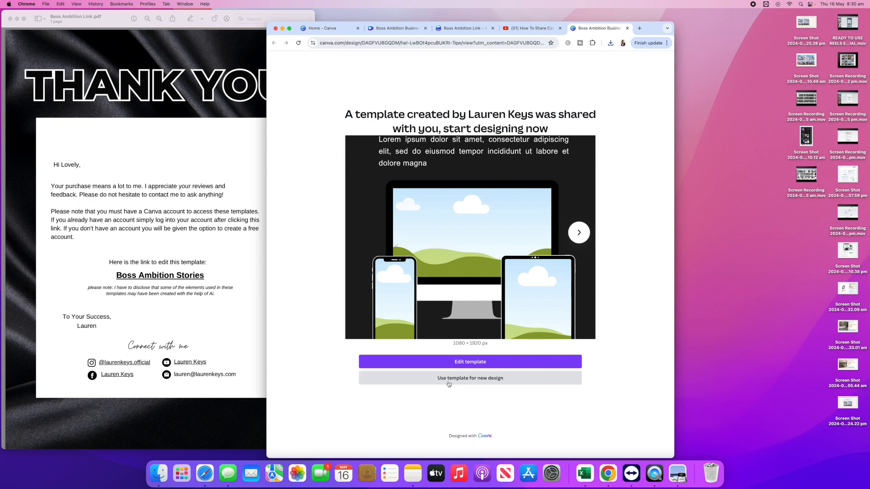
mouse_move(526, 385)
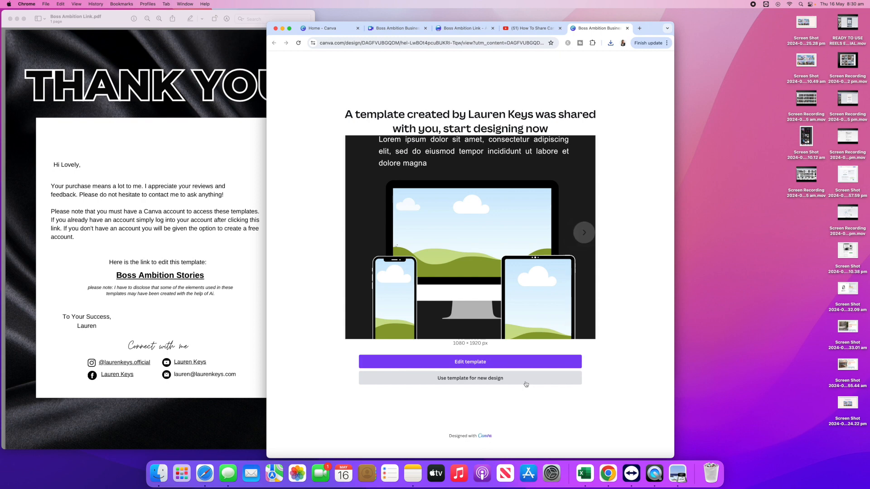
mouse_move(447, 361)
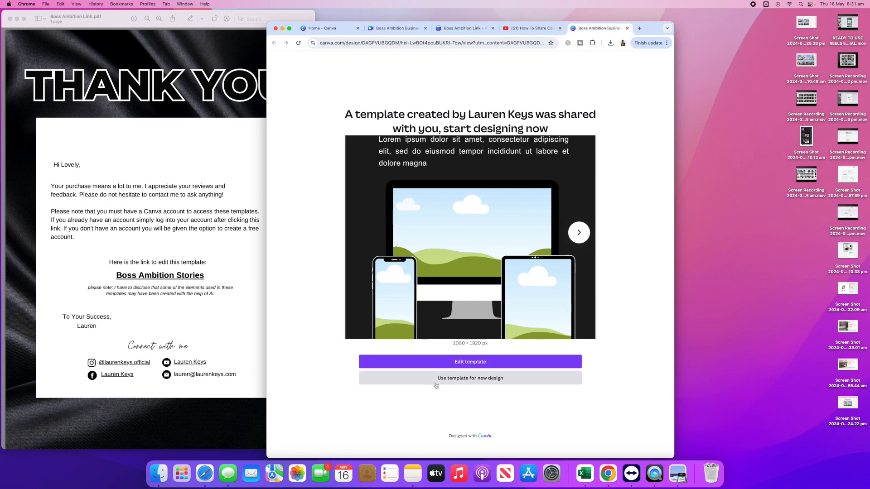
mouse_move(447, 383)
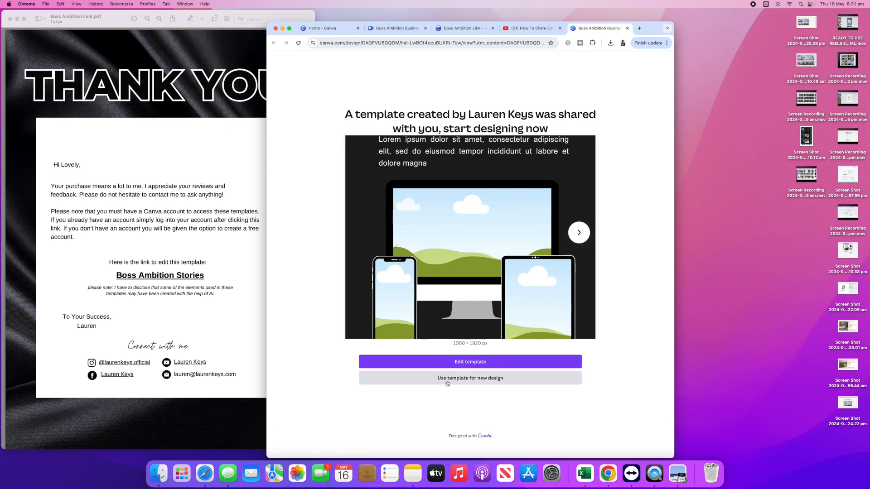
mouse_move(470, 381)
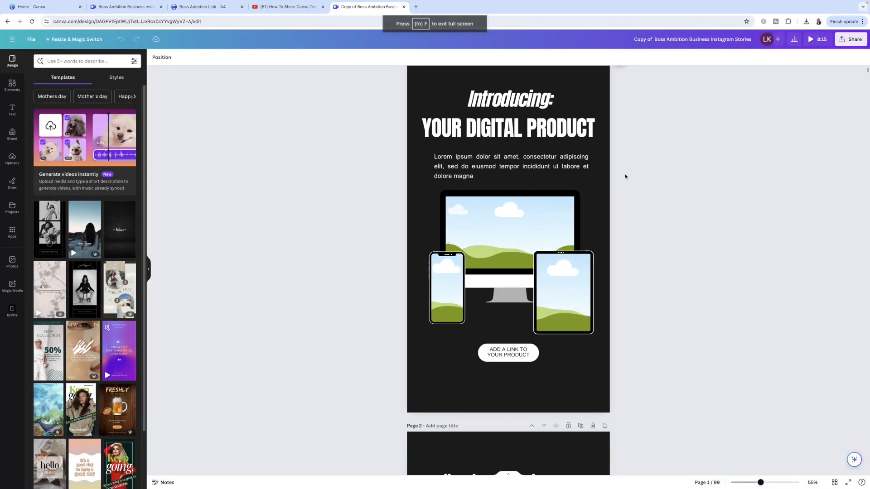
mouse_move(735, 169)
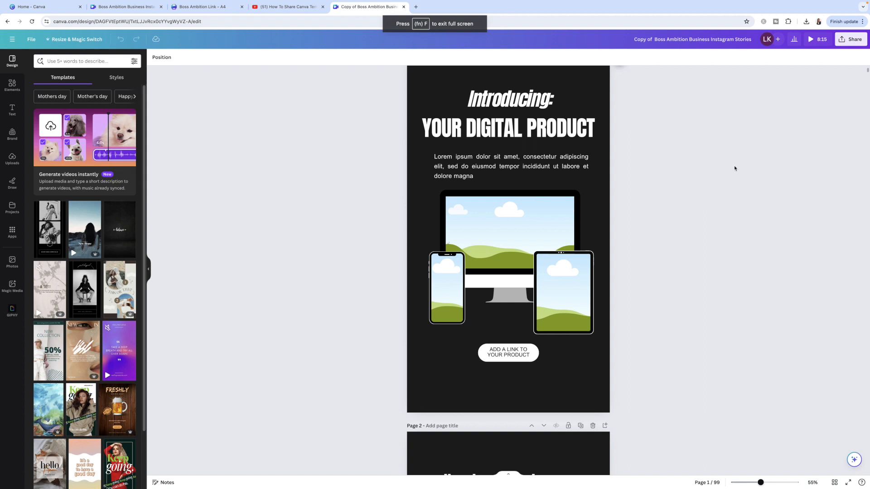
mouse_move(746, 161)
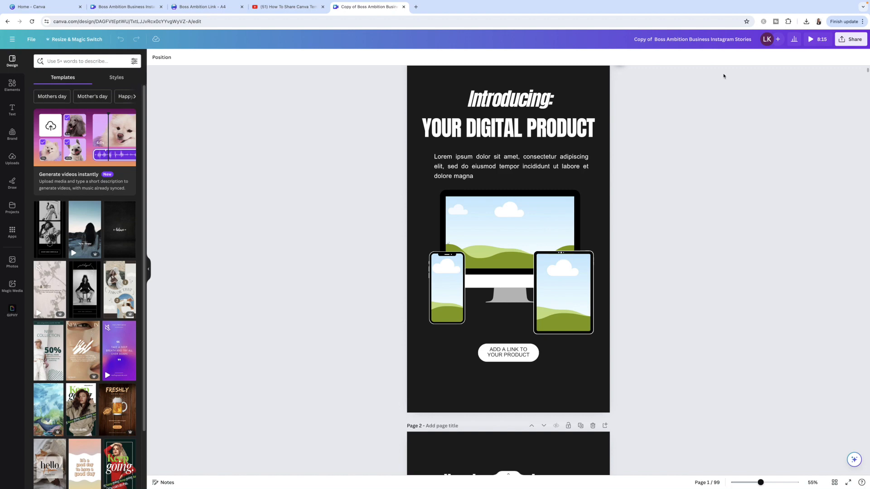
mouse_move(761, 197)
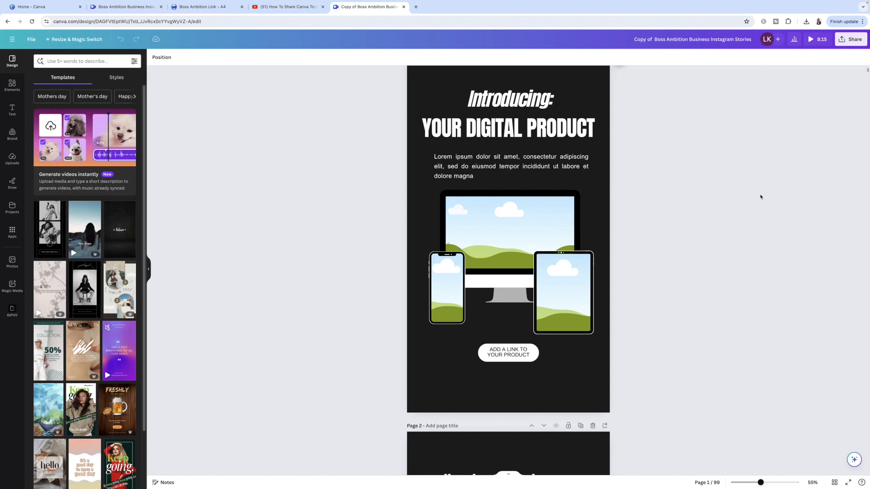
- Scroll through the copied template's pages and return to the first page
scroll(down, 3)
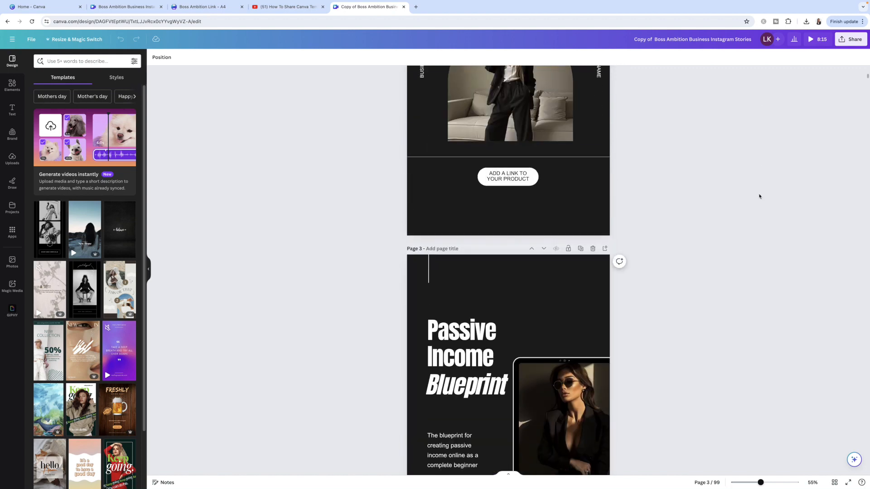
scroll(up, 3)
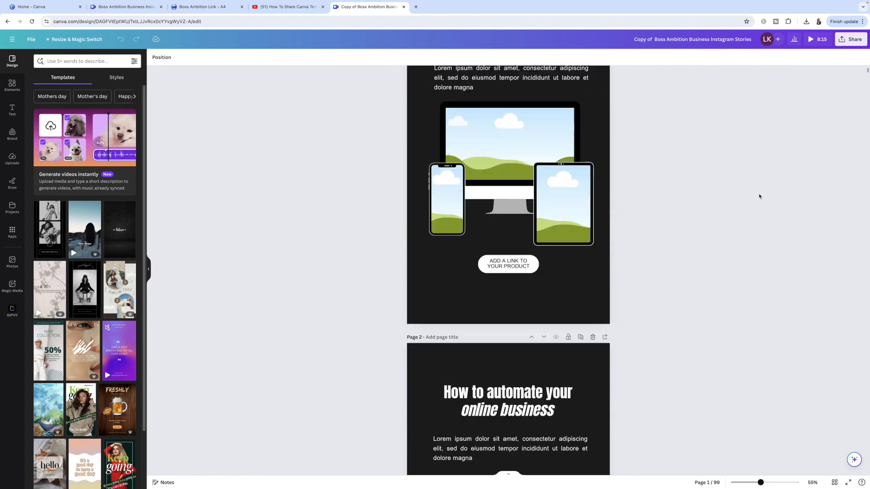
click(12, 86)
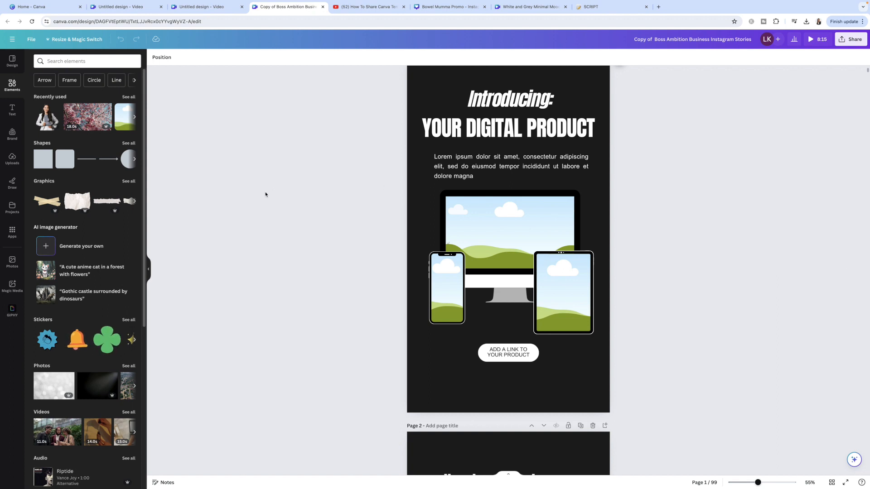
mouse_move(664, 285)
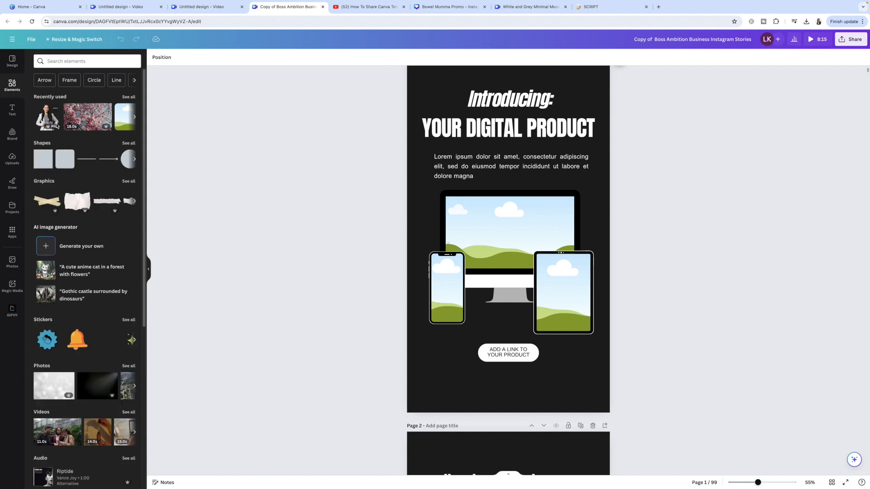
- Show all Graphics in Elements and scroll through the collections without adding any
click(128, 181)
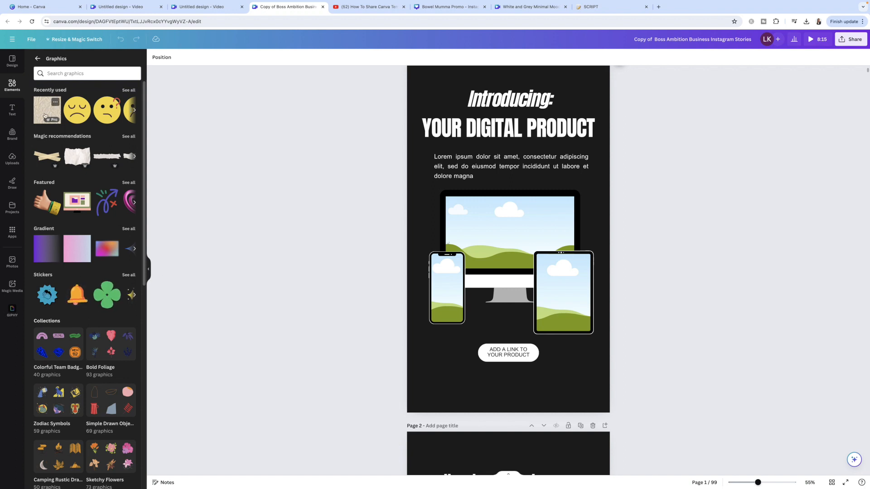
mouse_move(47, 109)
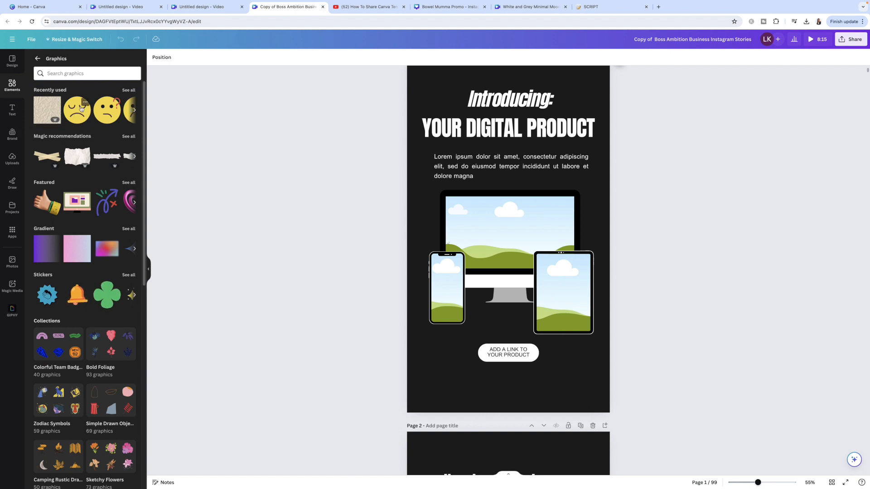
mouse_move(46, 110)
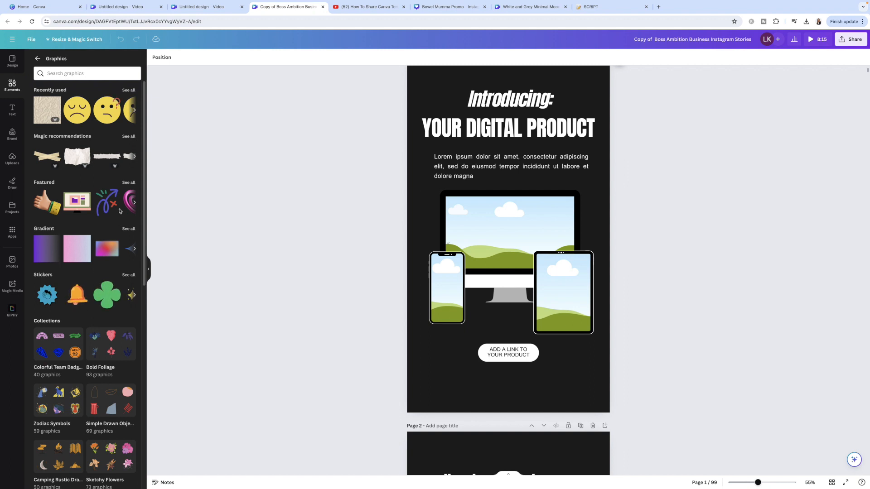
mouse_move(62, 187)
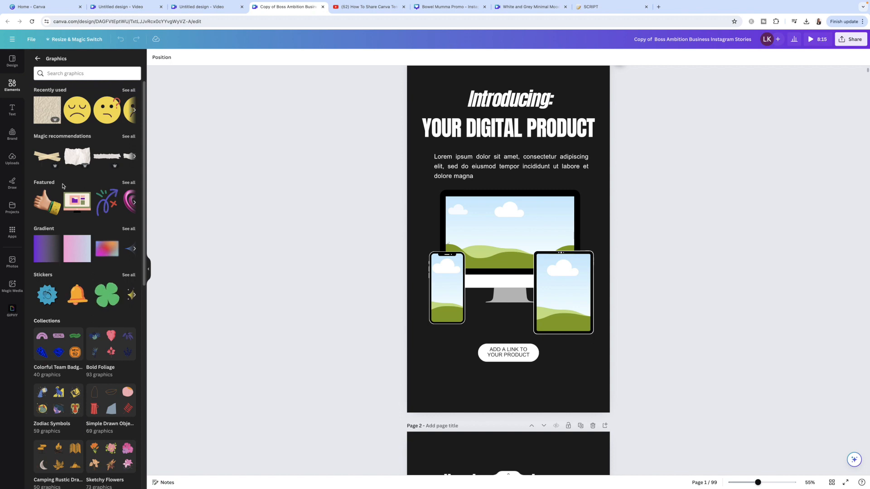
scroll(down, 3)
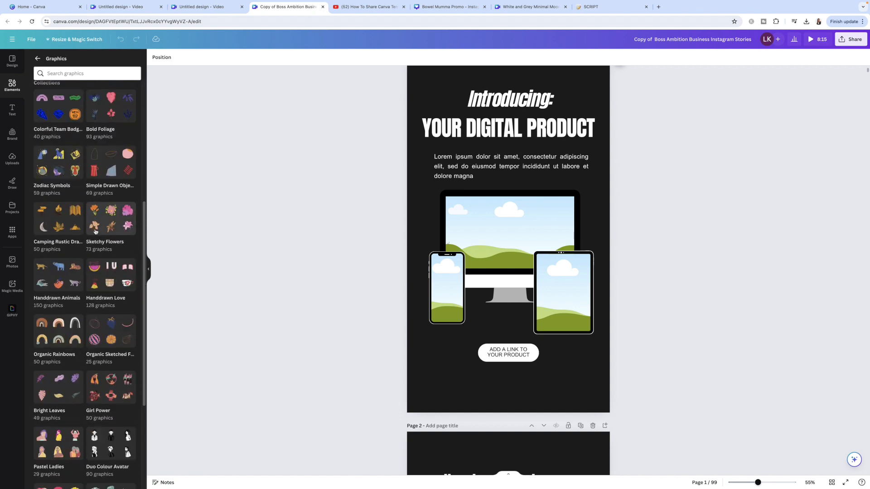
scroll(up, 3)
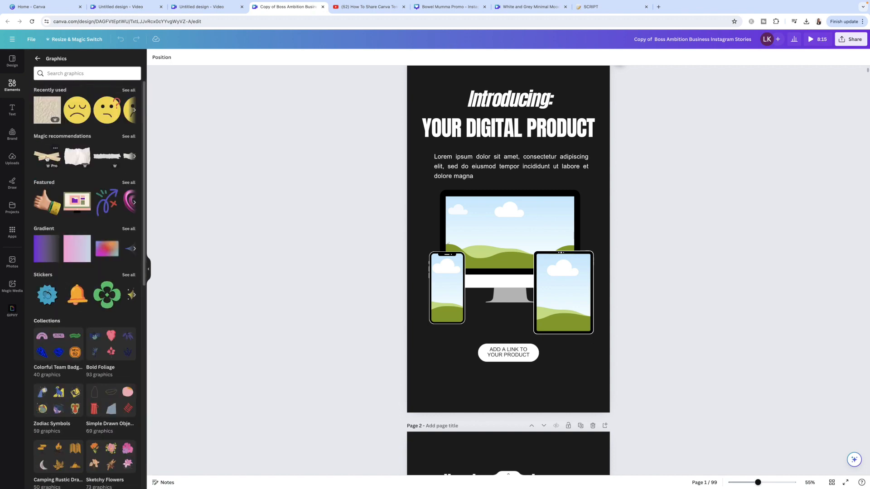
mouse_move(46, 110)
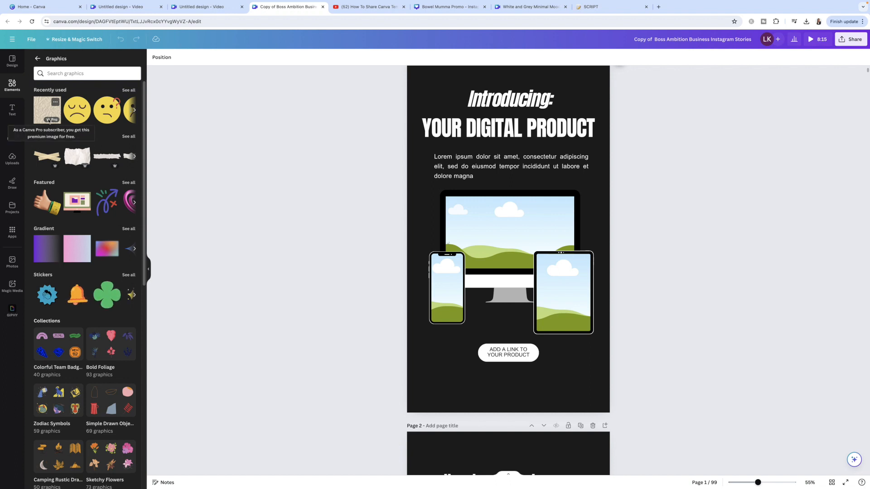